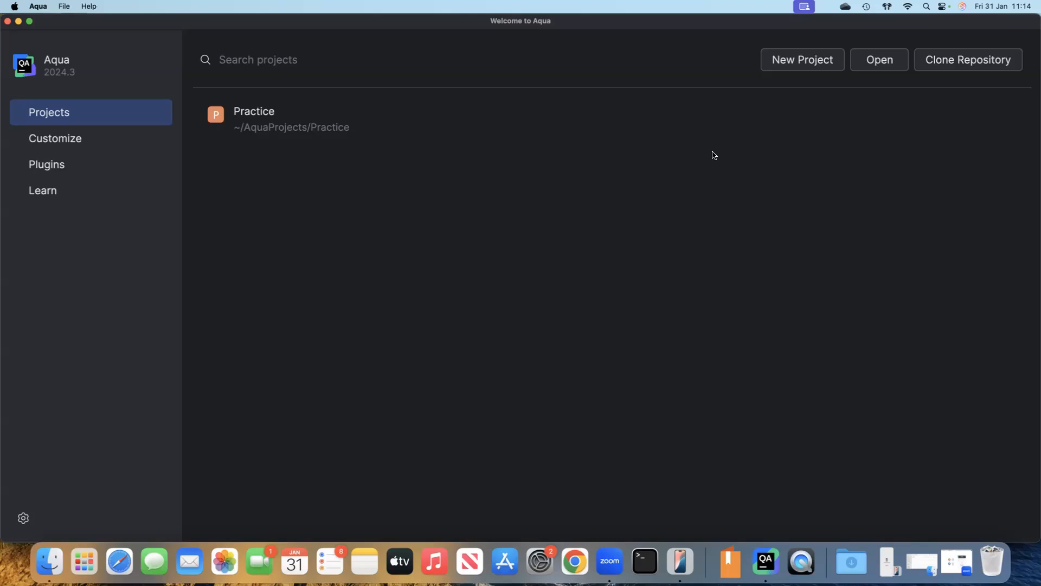
pyautogui.moveTo(472, 213)
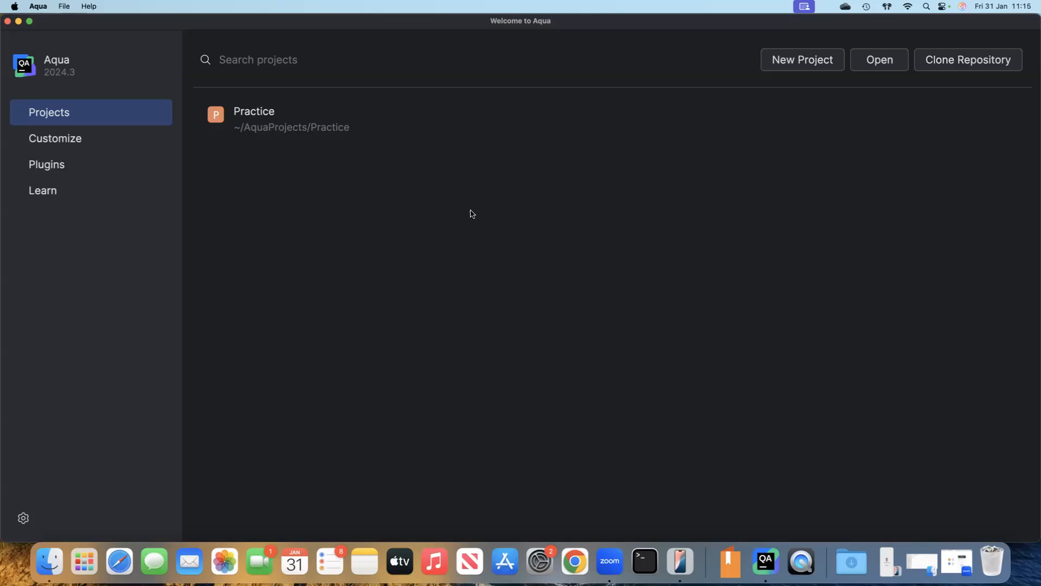
pyautogui.moveTo(585, 246)
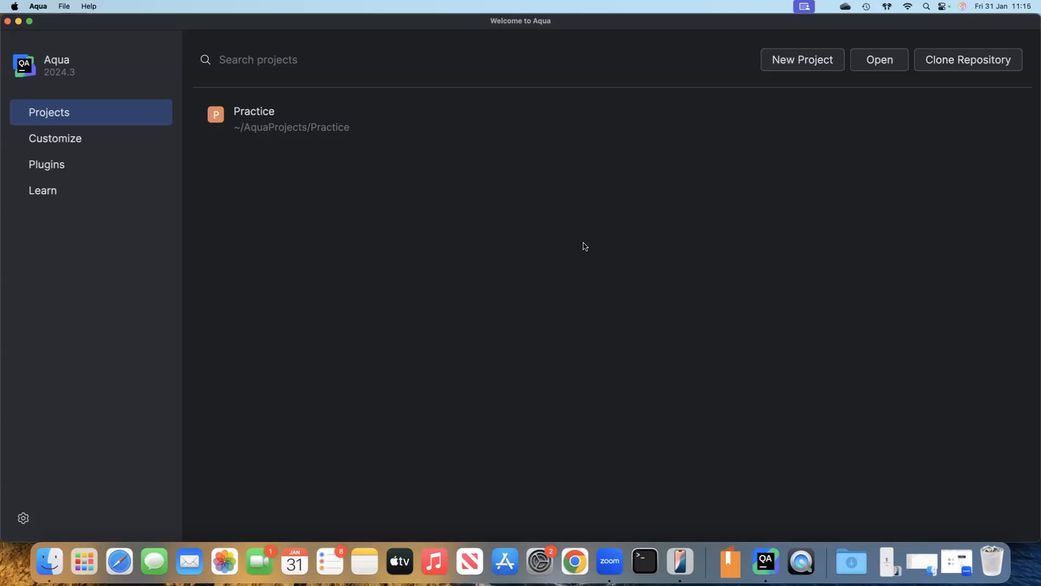
pyautogui.moveTo(629, 211)
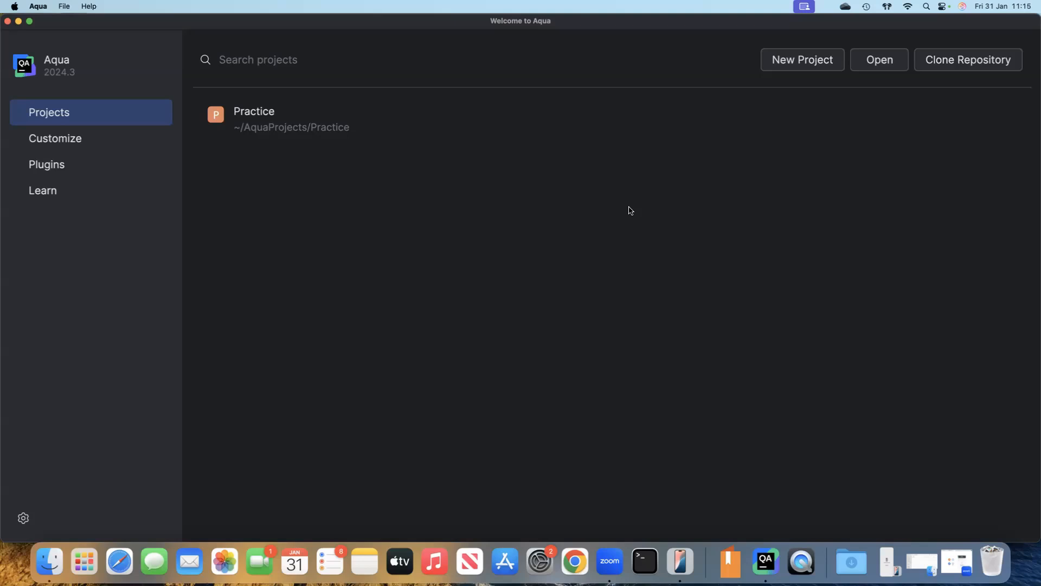
pyautogui.moveTo(658, 224)
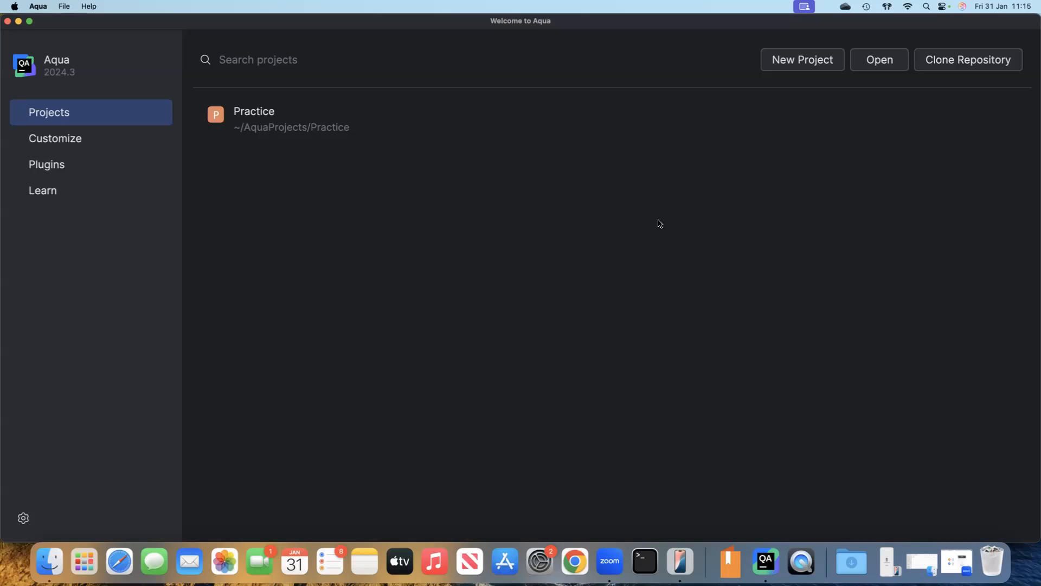
pyautogui.moveTo(792, 64)
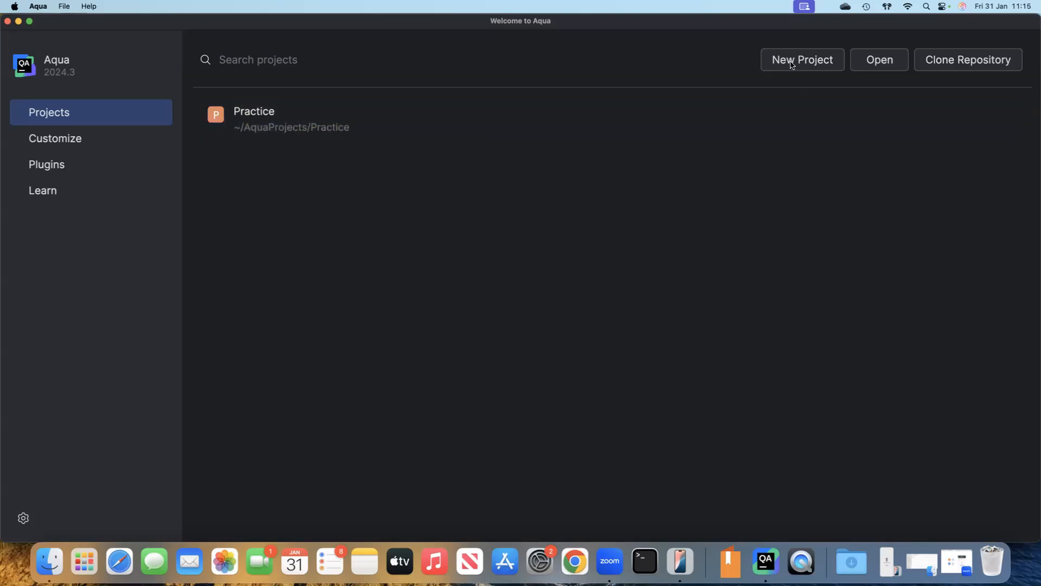
# - Start a new project from the welcome screen to reach the Selenium generator options
pyautogui.click(802, 60)
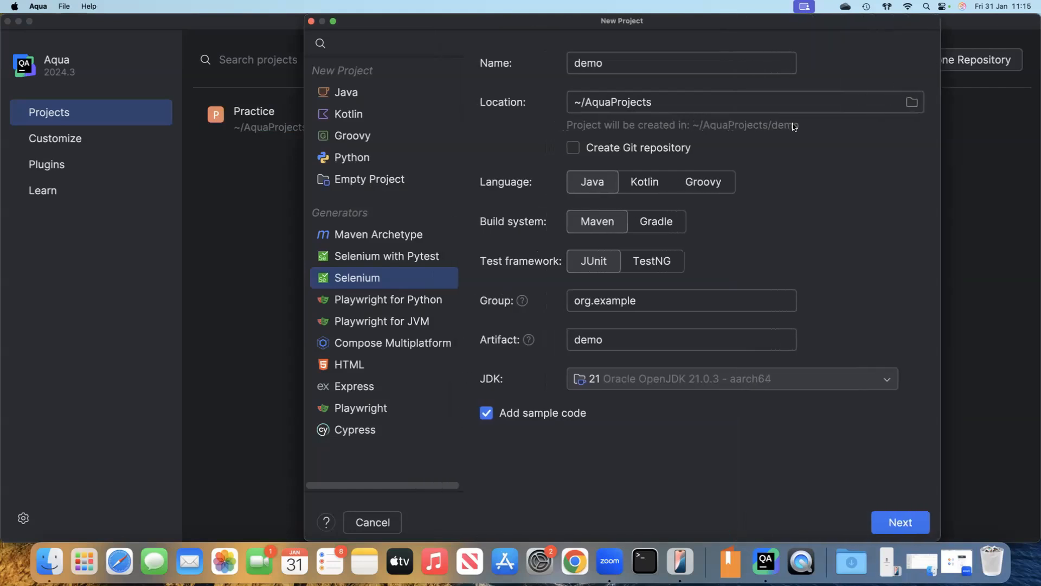
pyautogui.moveTo(399, 76)
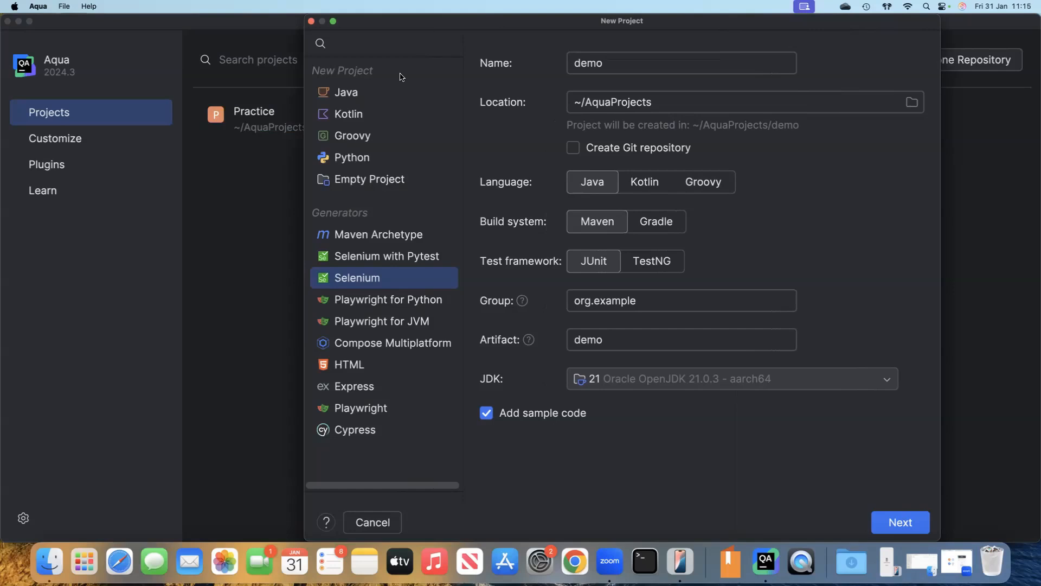
pyautogui.moveTo(348, 85)
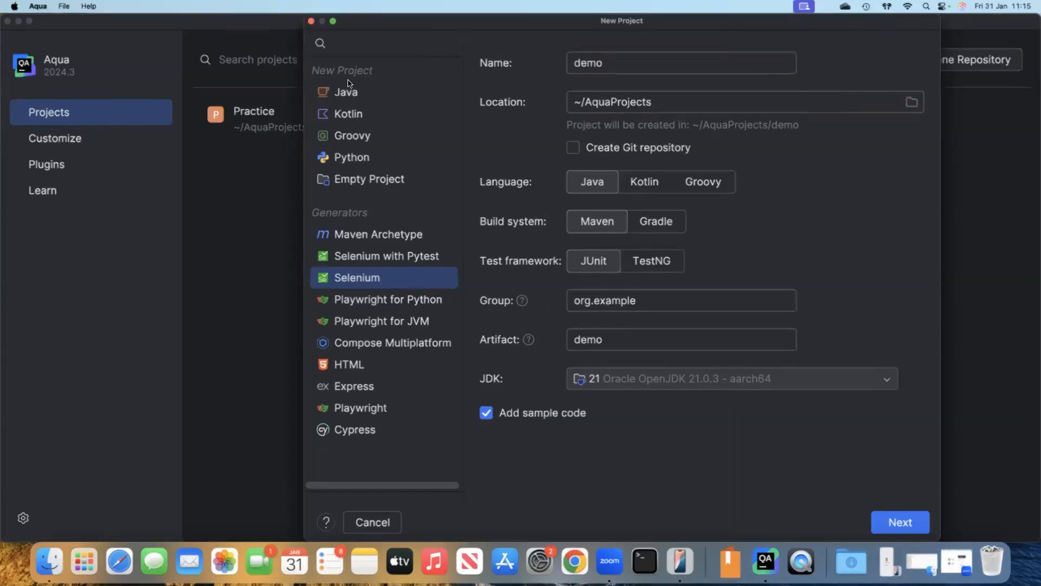
pyautogui.moveTo(350, 100)
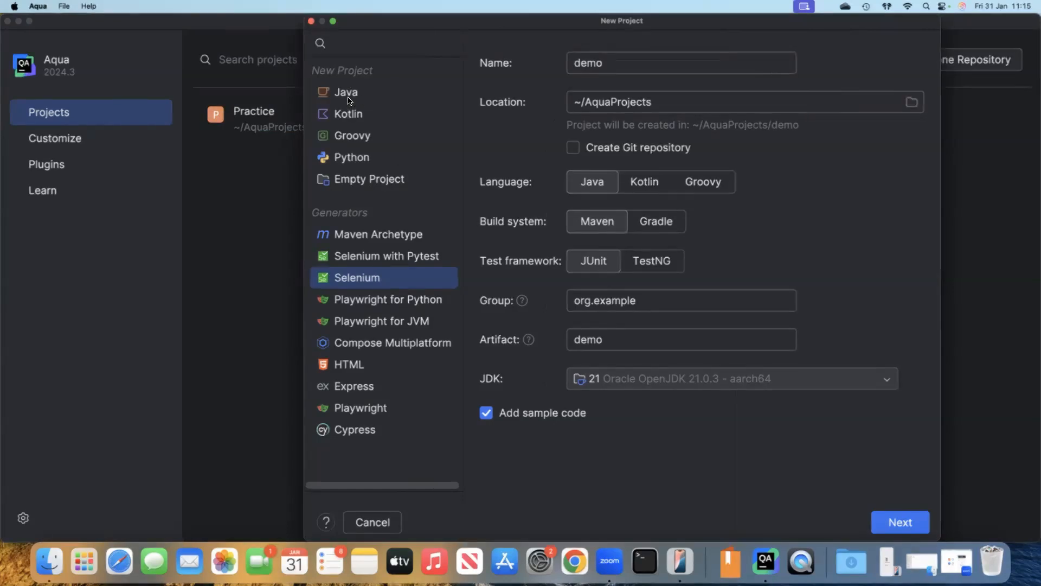
pyautogui.moveTo(354, 149)
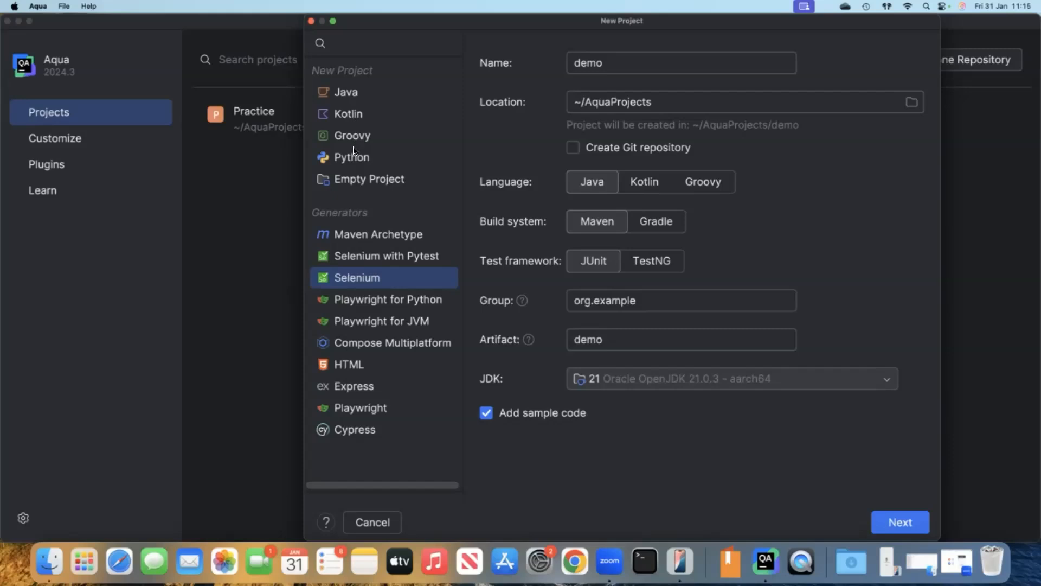
pyautogui.moveTo(364, 218)
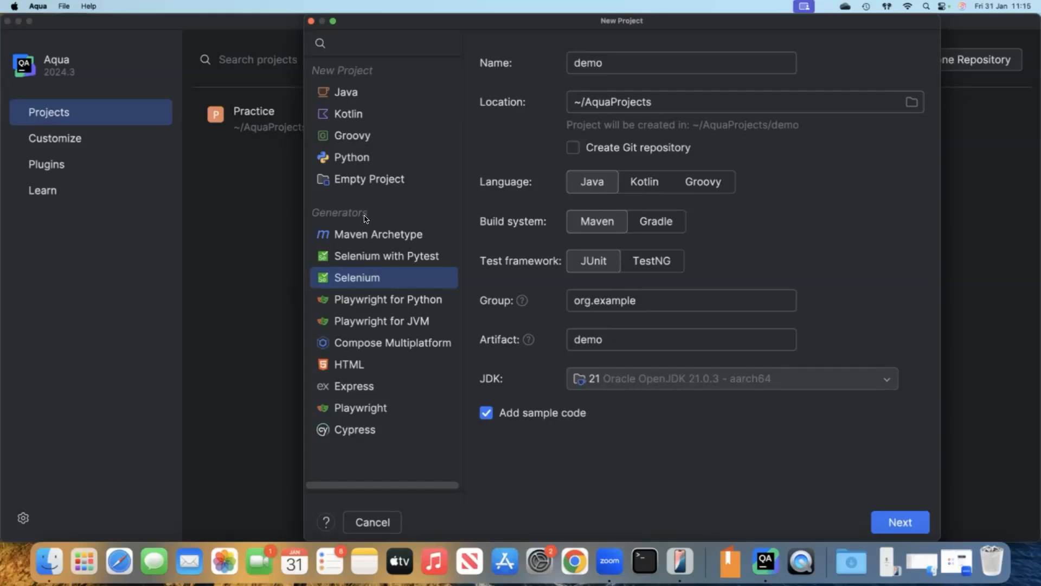
pyautogui.moveTo(409, 241)
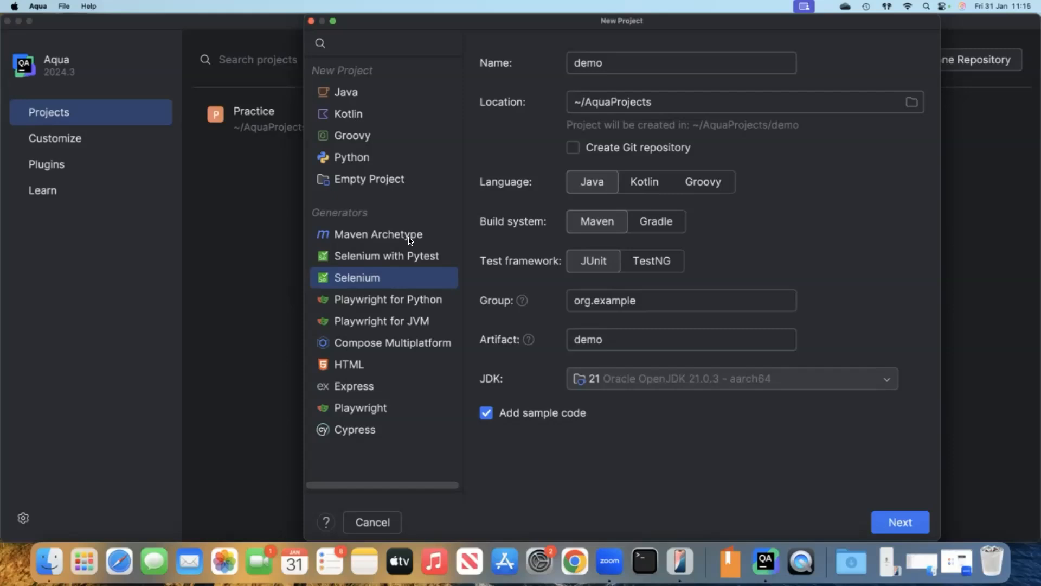
pyautogui.moveTo(386, 290)
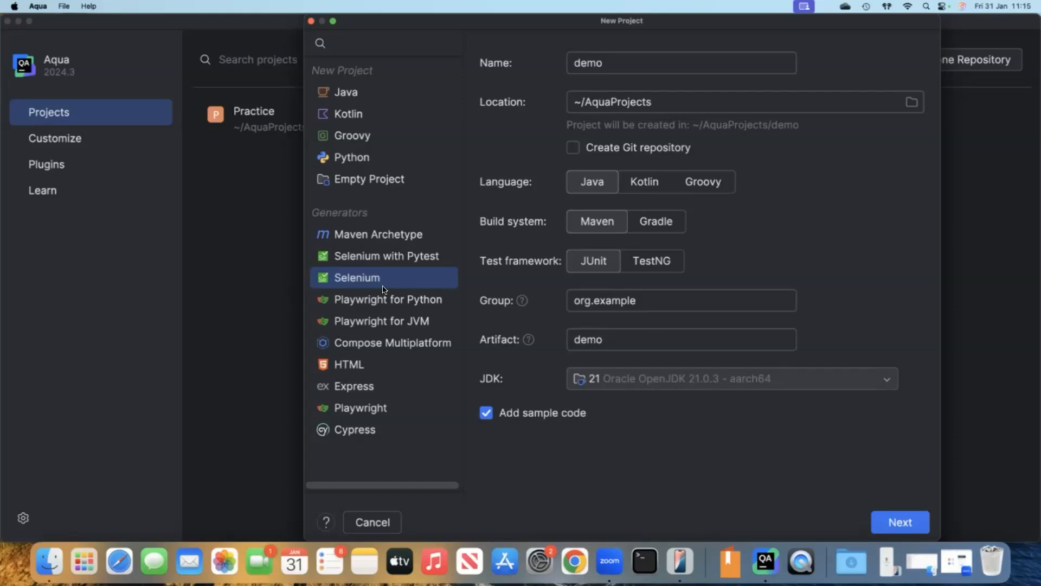
pyautogui.moveTo(379, 306)
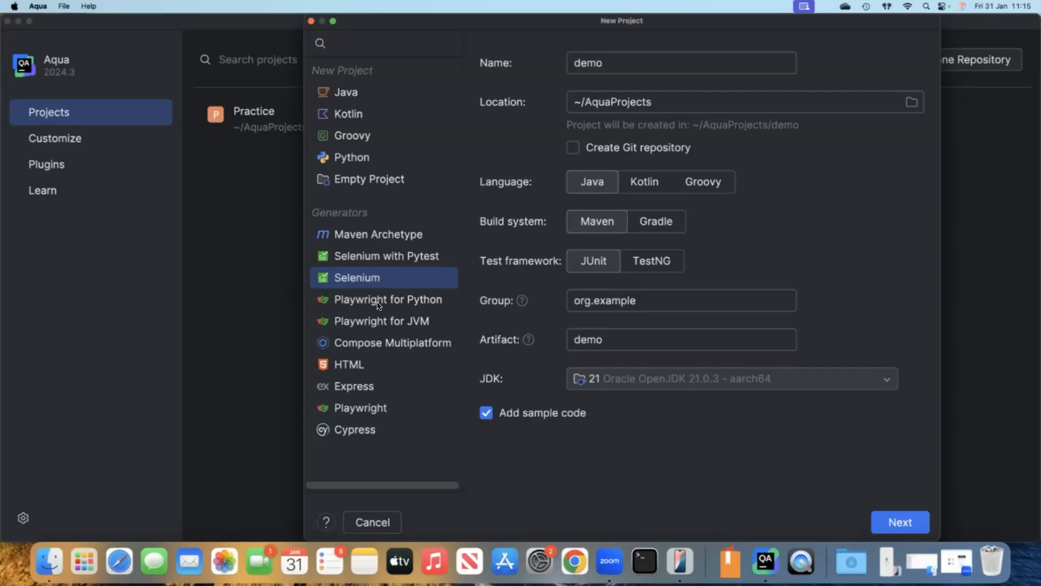
pyautogui.moveTo(405, 347)
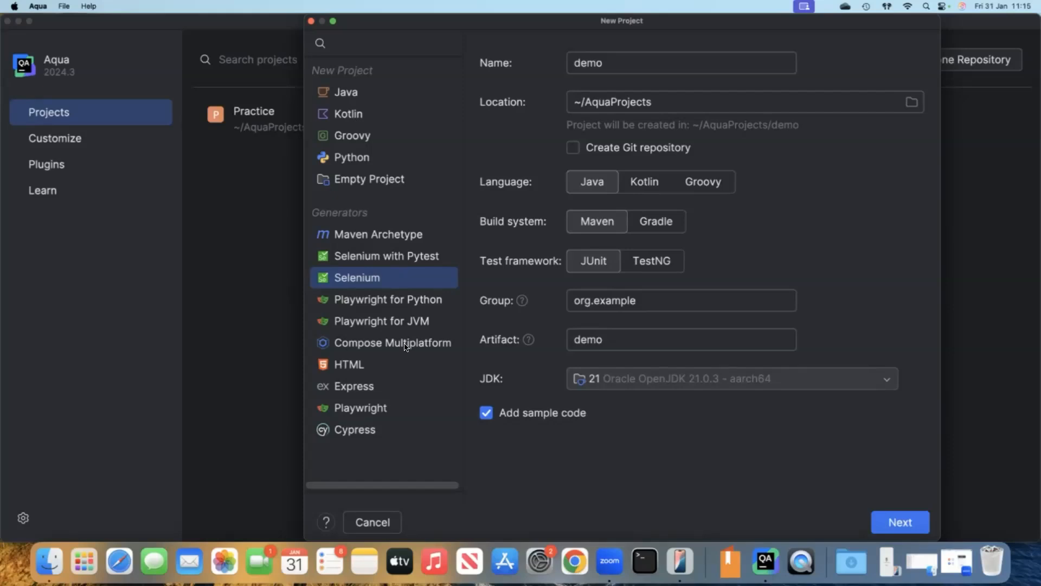
pyautogui.moveTo(378, 259)
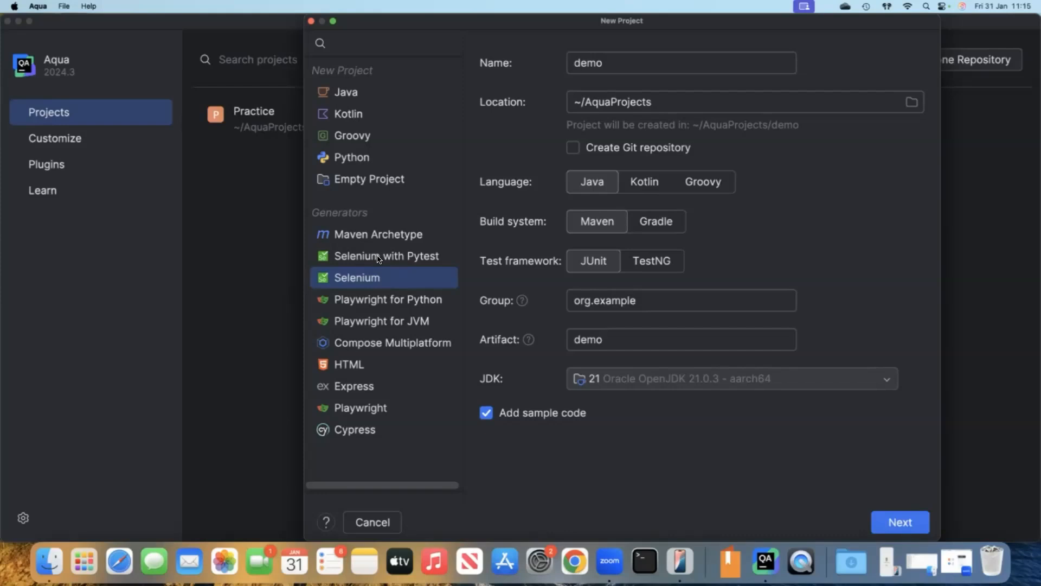
pyautogui.moveTo(397, 300)
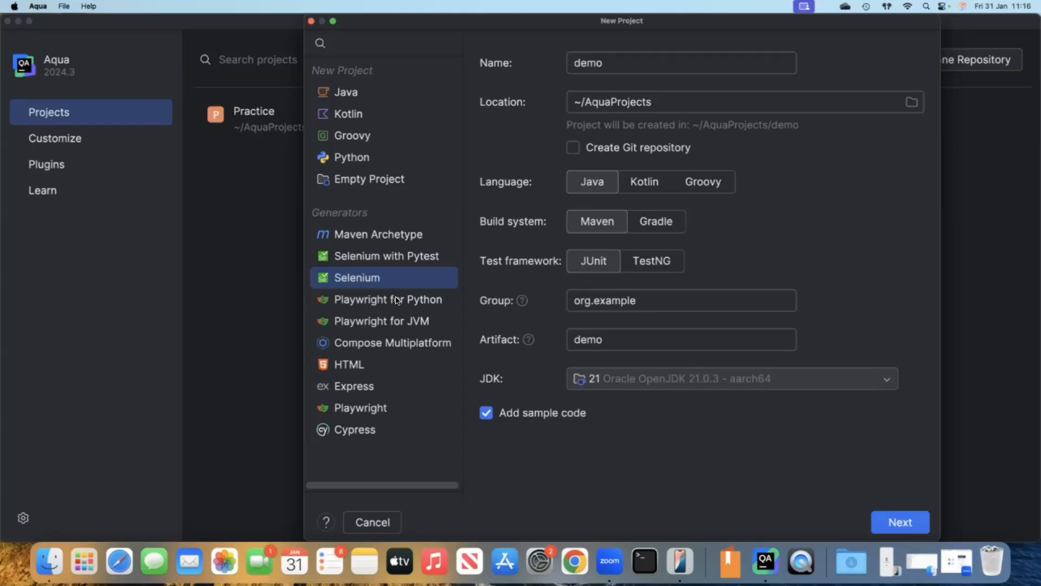
pyautogui.moveTo(386, 416)
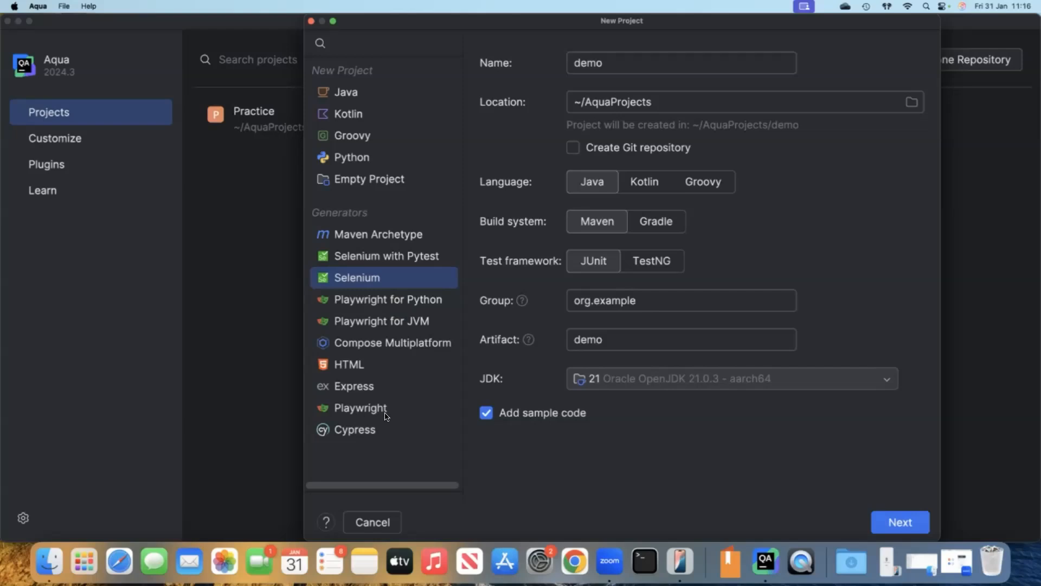
pyautogui.moveTo(400, 424)
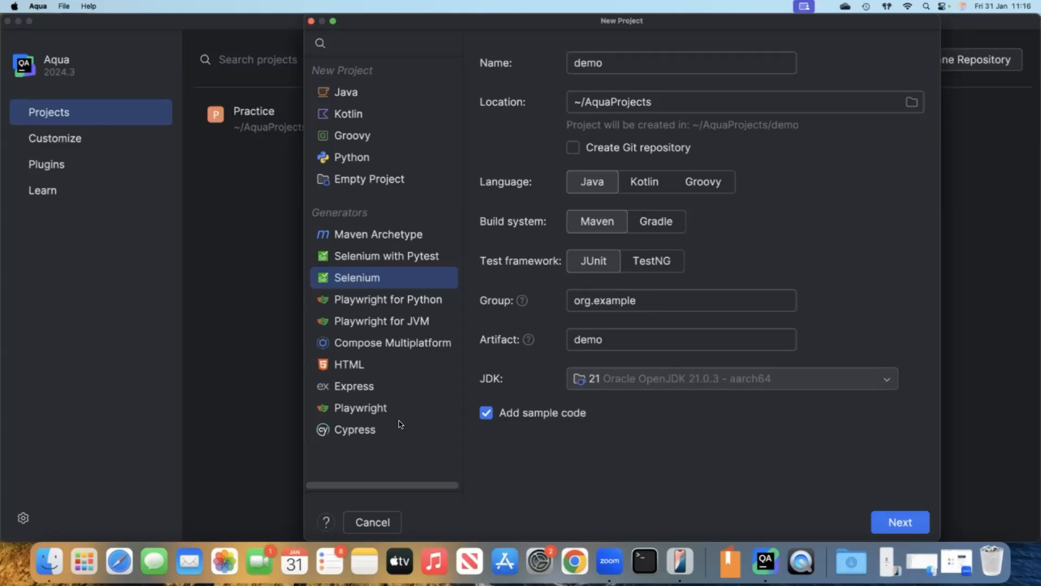
pyautogui.moveTo(399, 406)
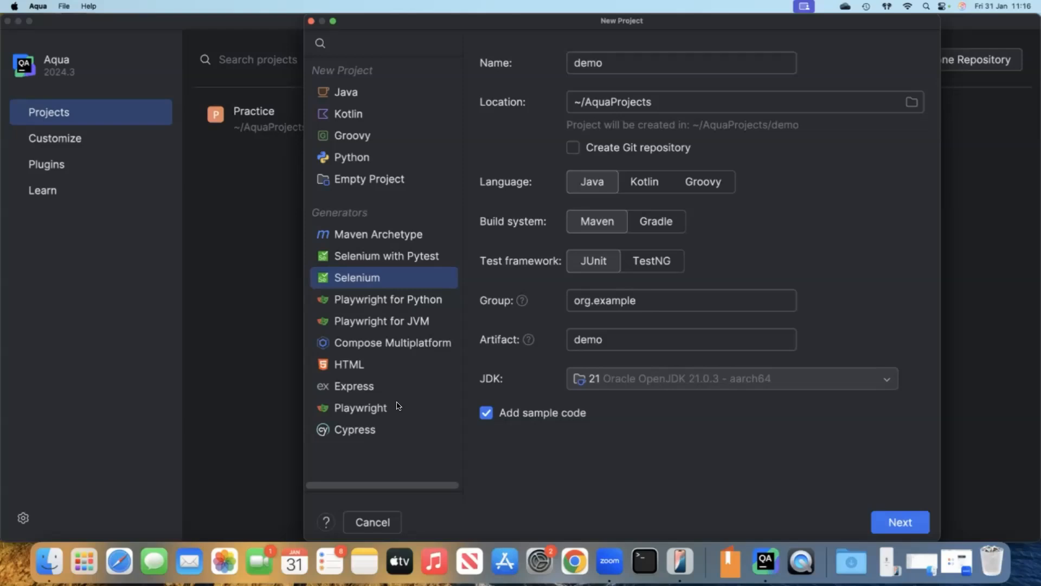
pyautogui.moveTo(402, 387)
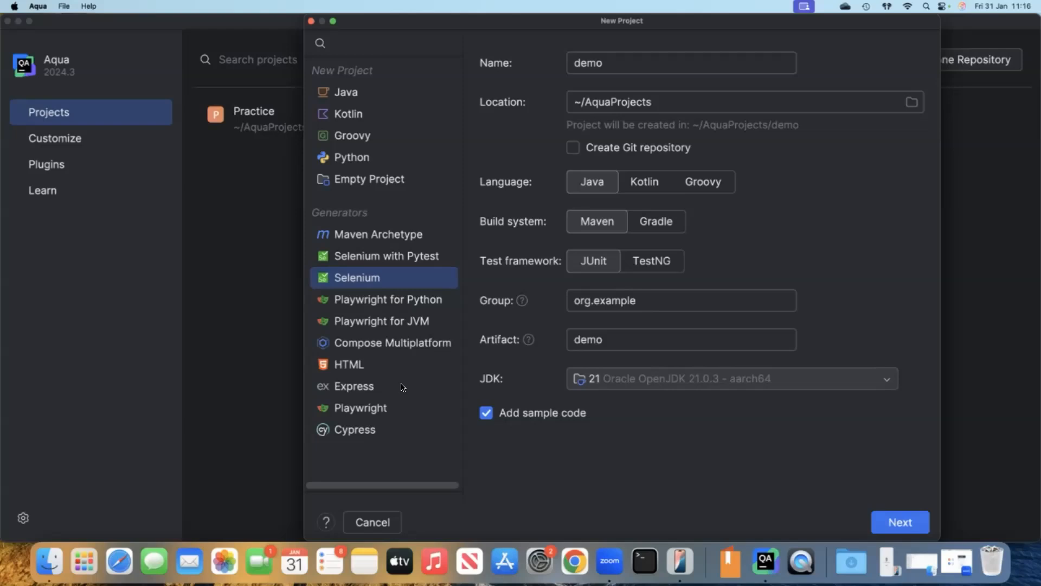
pyautogui.moveTo(357, 281)
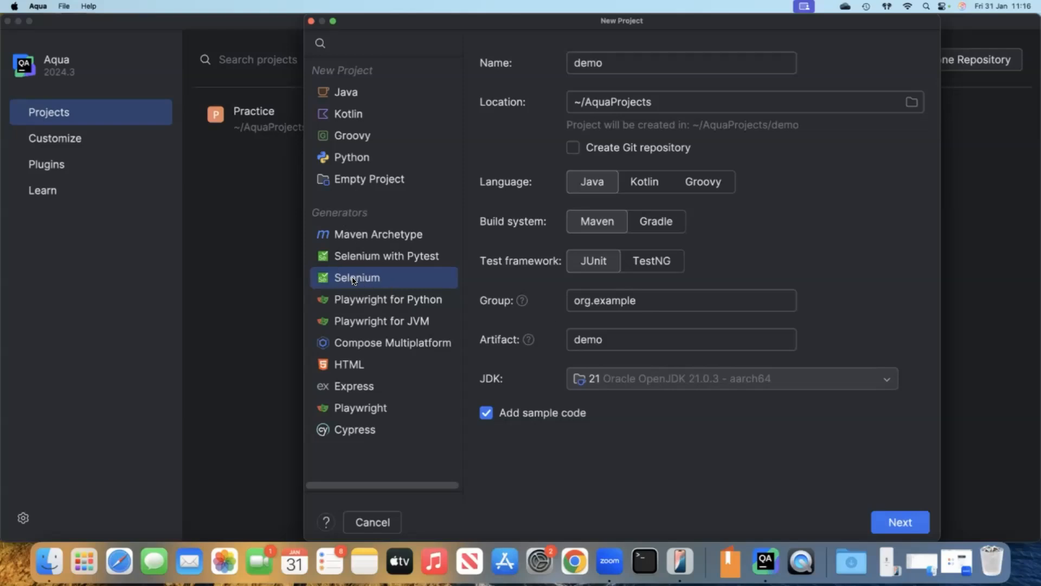
pyautogui.moveTo(583, 259)
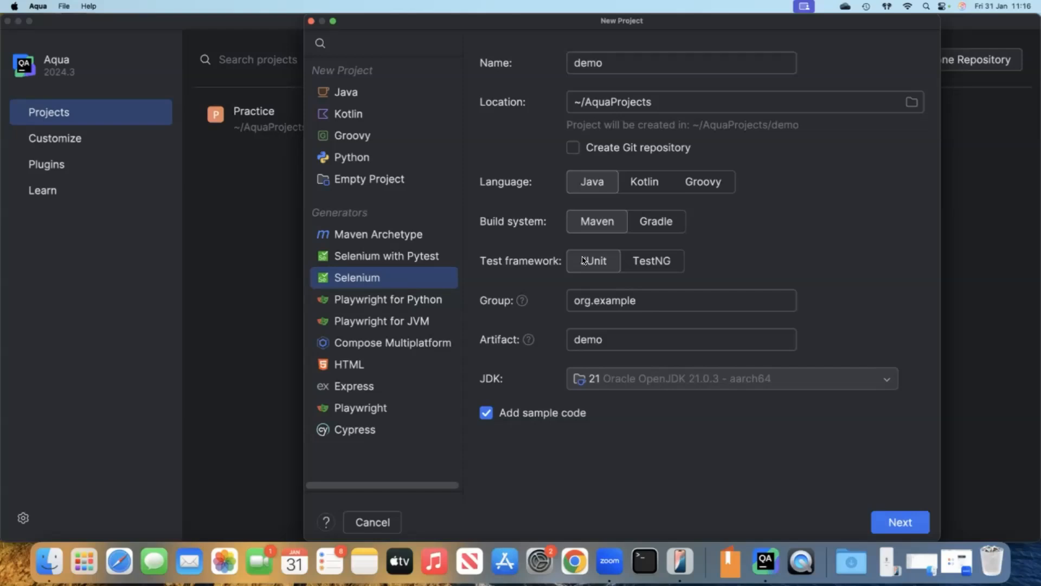
# - Name the project 'Training' and begin replacing the org.example group
pyautogui.click(681, 63)
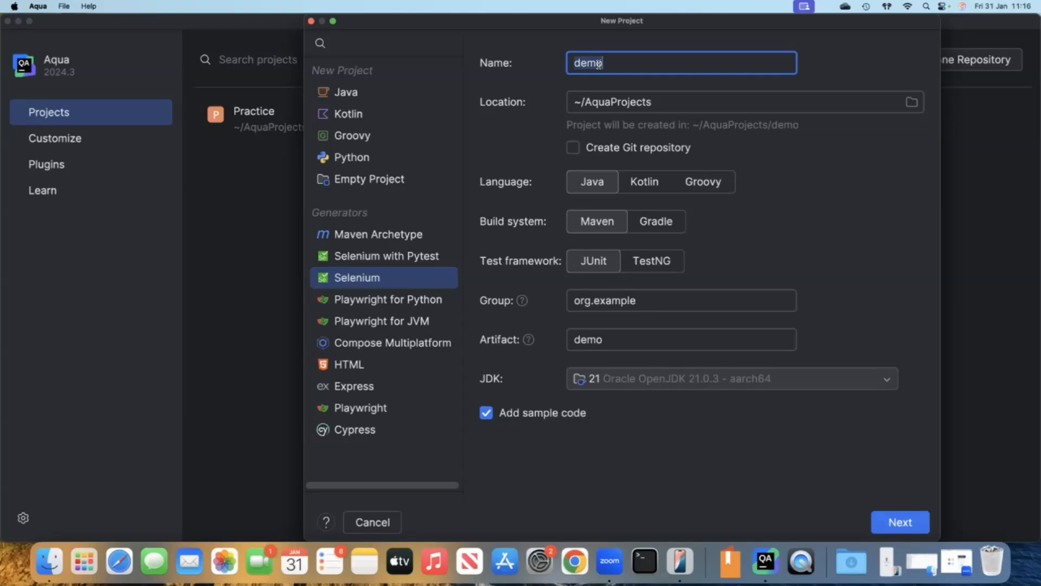
pyautogui.write('Tra')
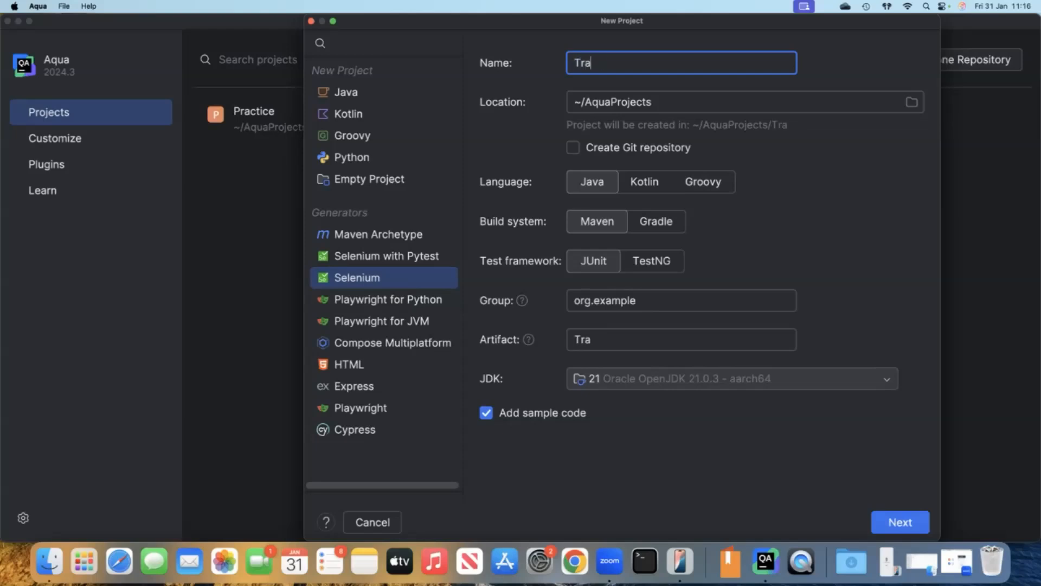
pyautogui.write('ining')
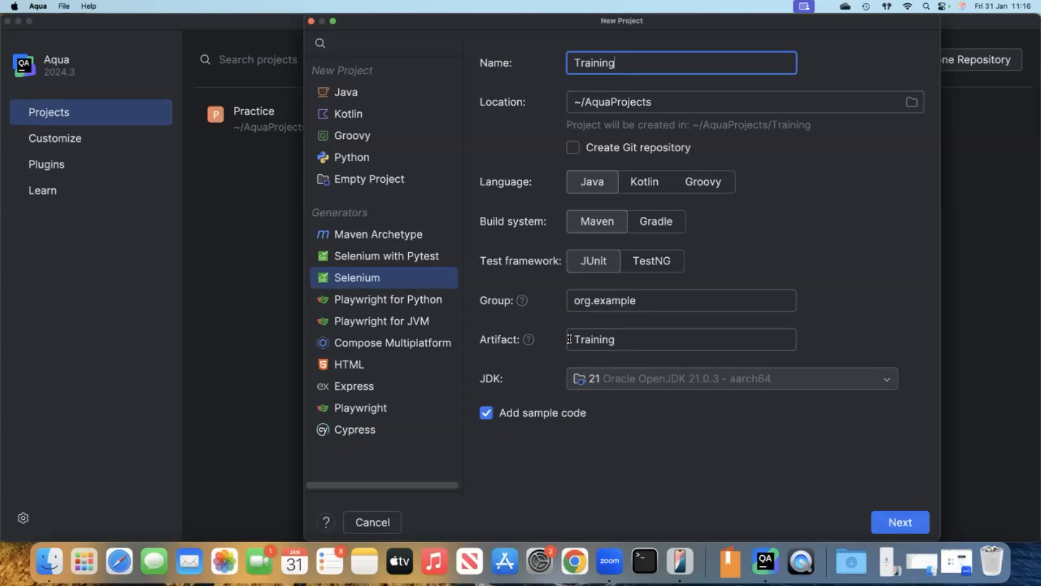
pyautogui.moveTo(629, 74)
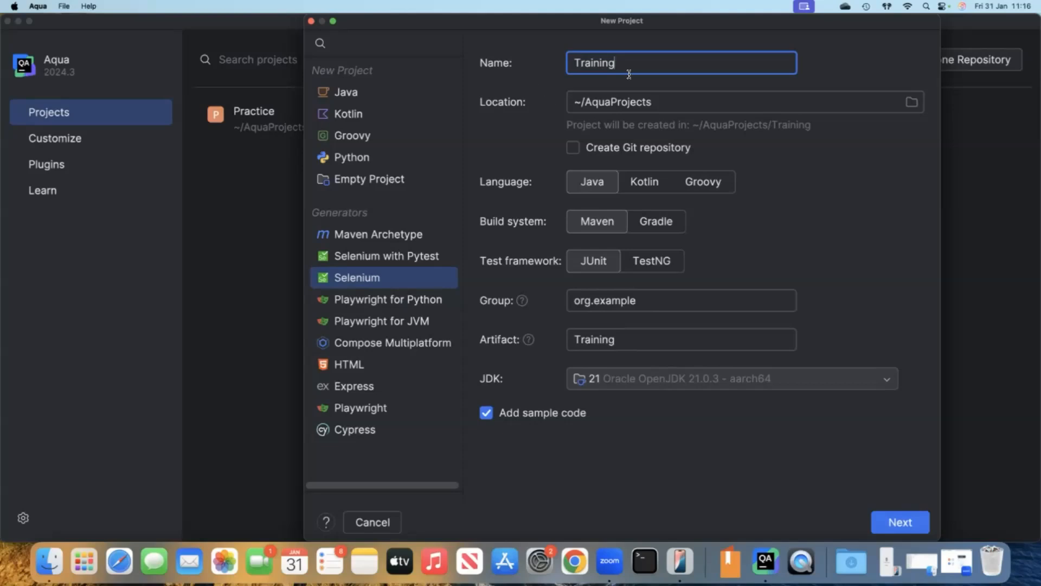
pyautogui.click(680, 300)
pyautogui.write('org.qasc')
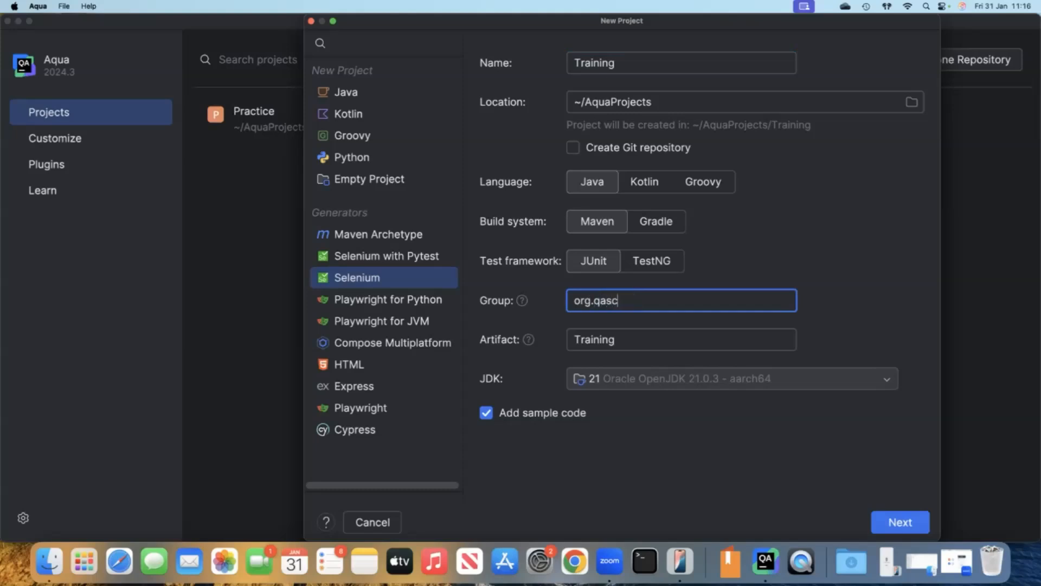
# - Finish the group as org.qascript, keep JDK 21 and proceed to dependencies
pyautogui.write('ript')
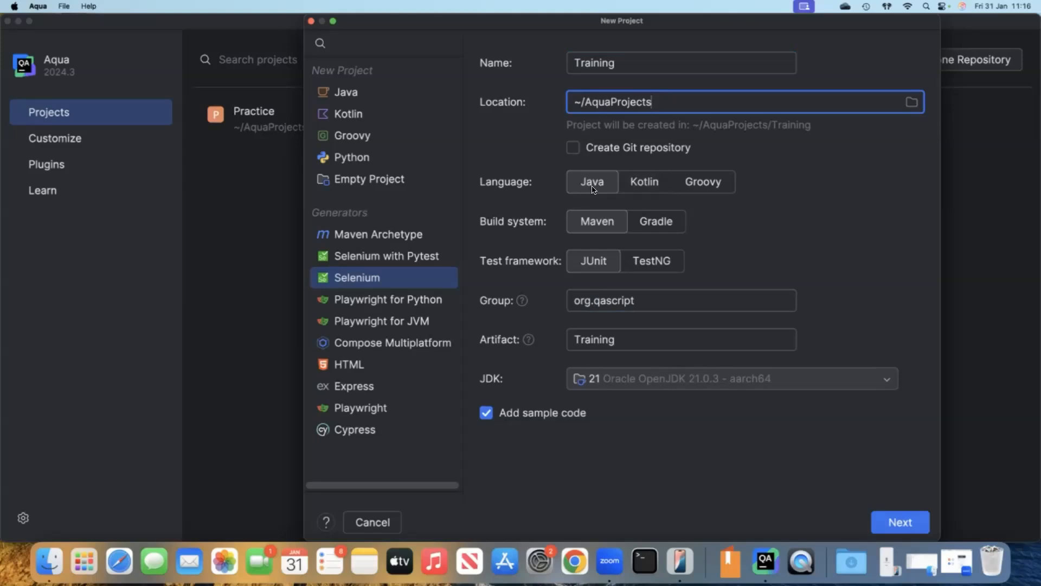
pyautogui.moveTo(583, 225)
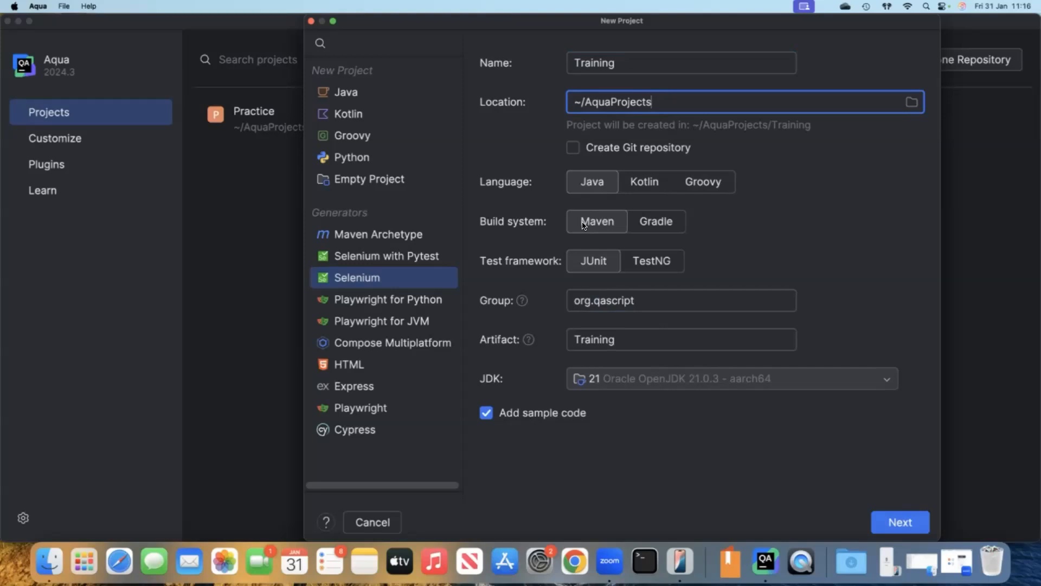
pyautogui.moveTo(688, 229)
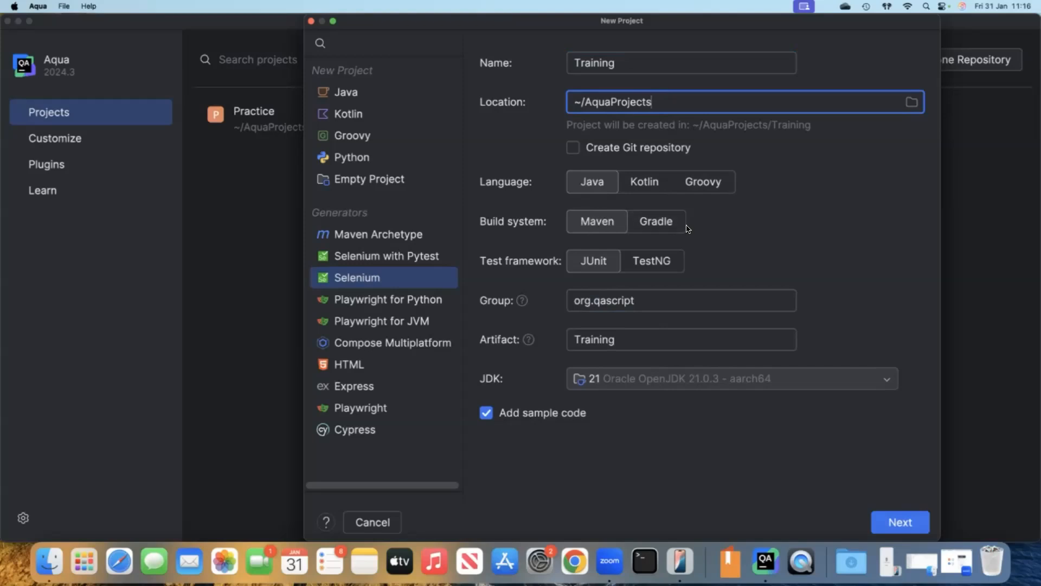
pyautogui.moveTo(587, 276)
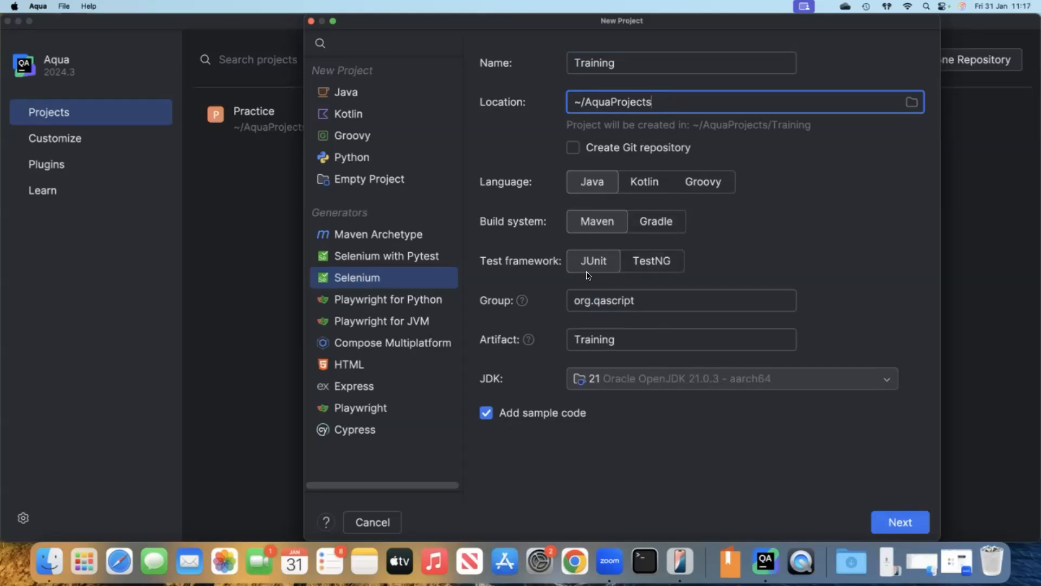
pyautogui.moveTo(588, 268)
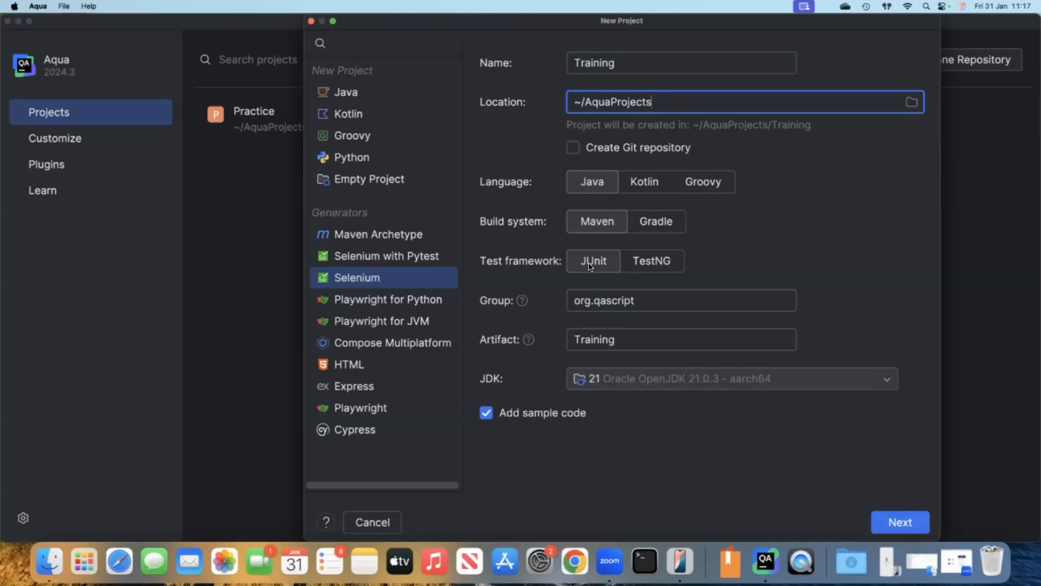
pyautogui.moveTo(612, 271)
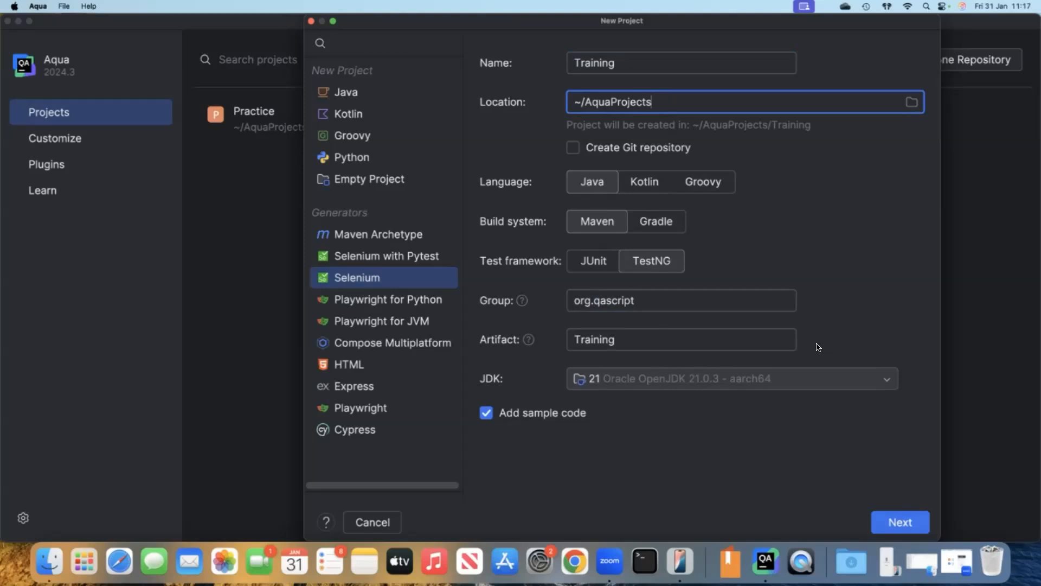
pyautogui.moveTo(495, 383)
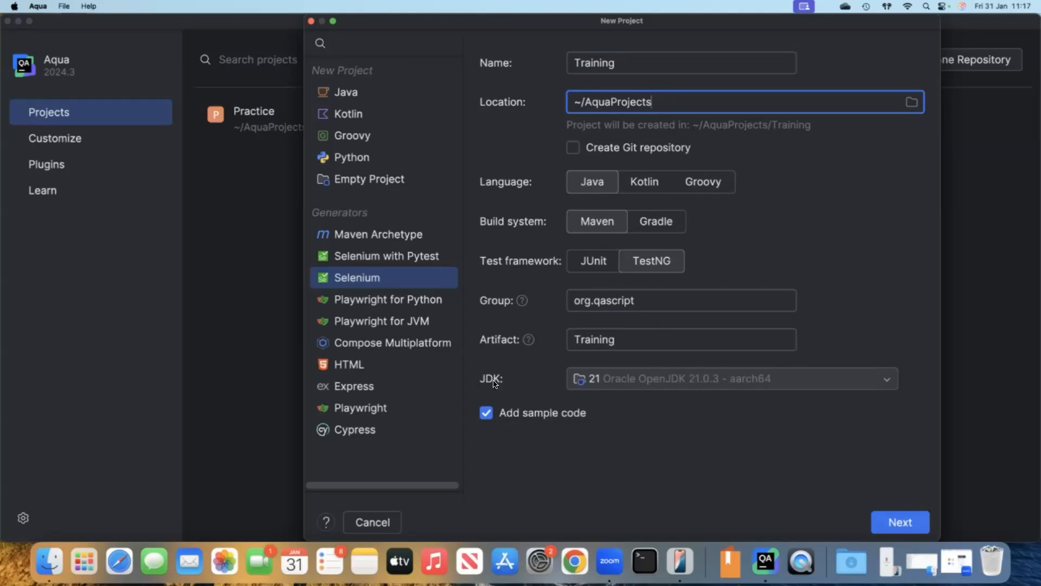
pyautogui.moveTo(705, 387)
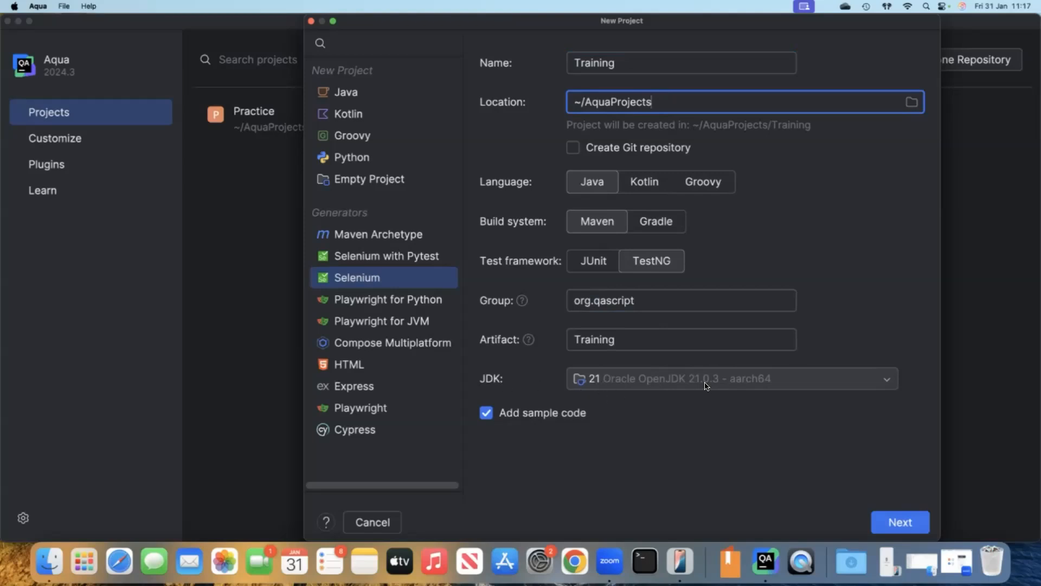
pyautogui.click(730, 379)
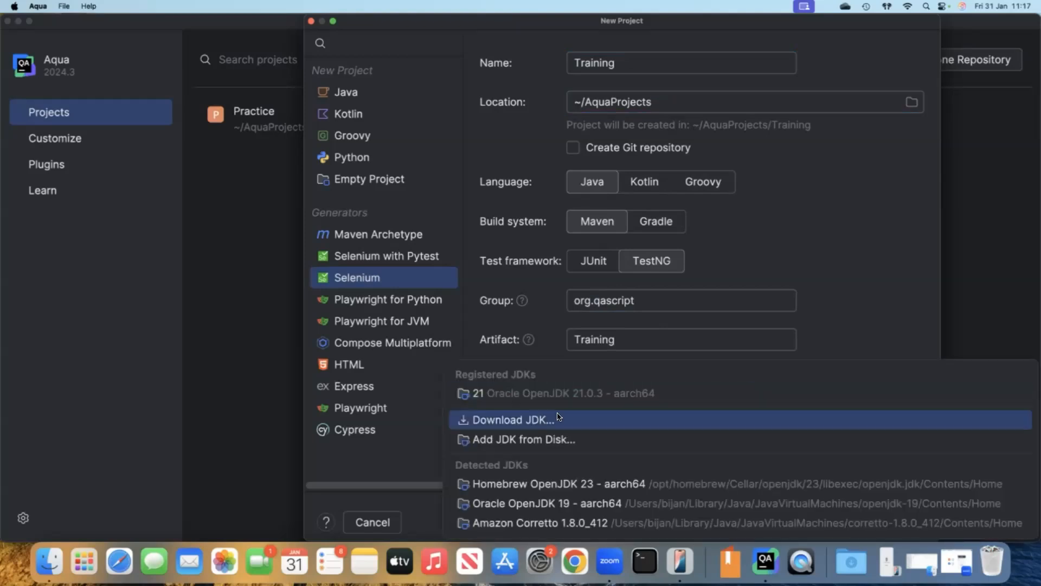
pyautogui.moveTo(535, 439)
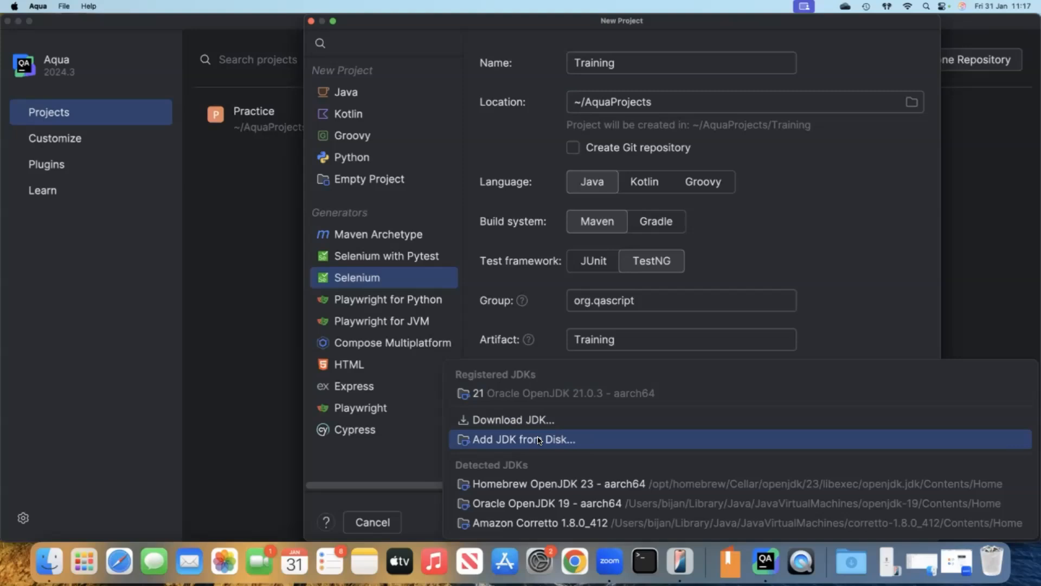
pyautogui.click(563, 393)
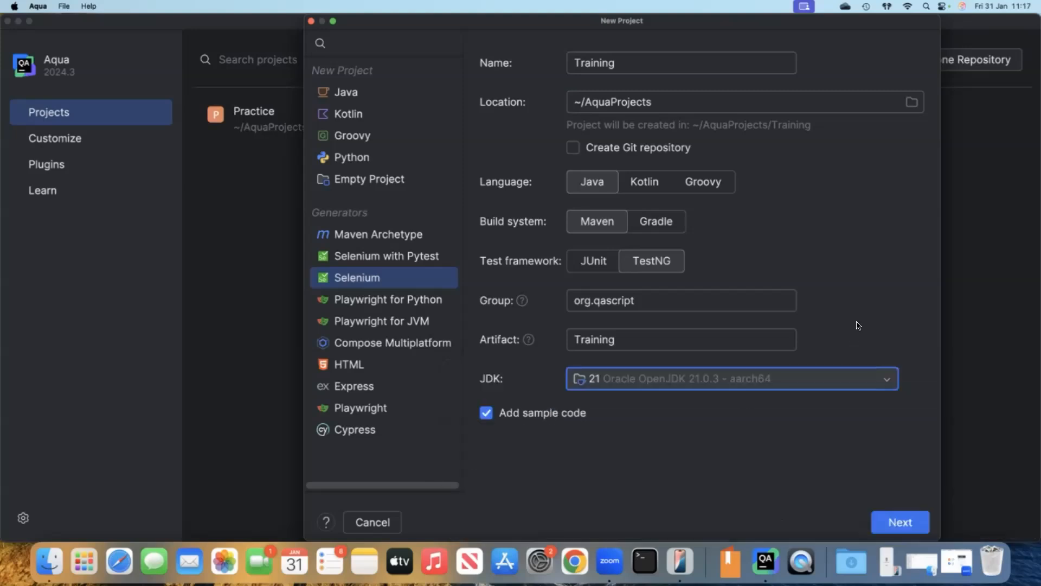
pyautogui.click(900, 522)
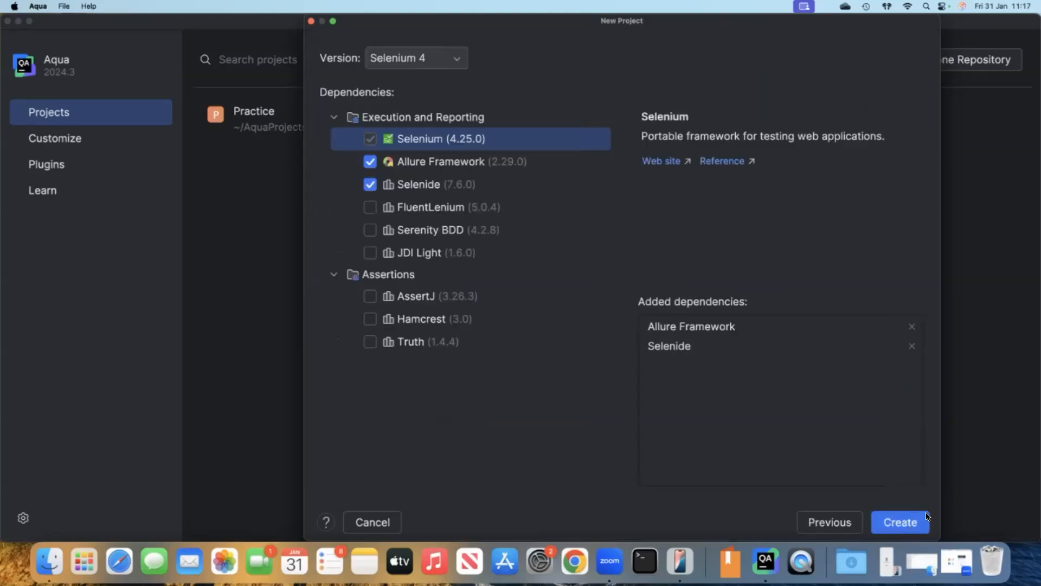
pyautogui.moveTo(461, 74)
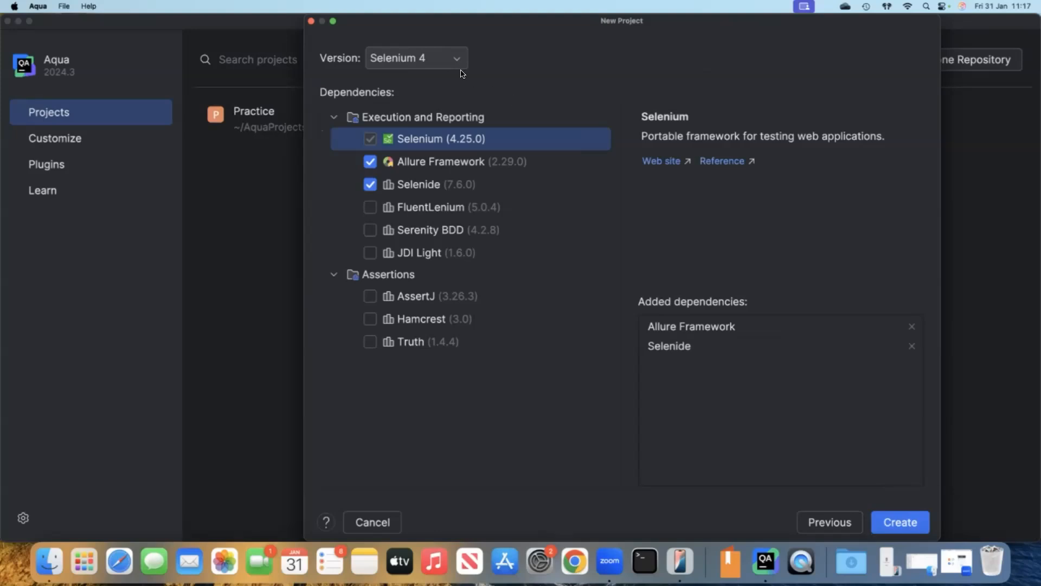
pyautogui.moveTo(460, 64)
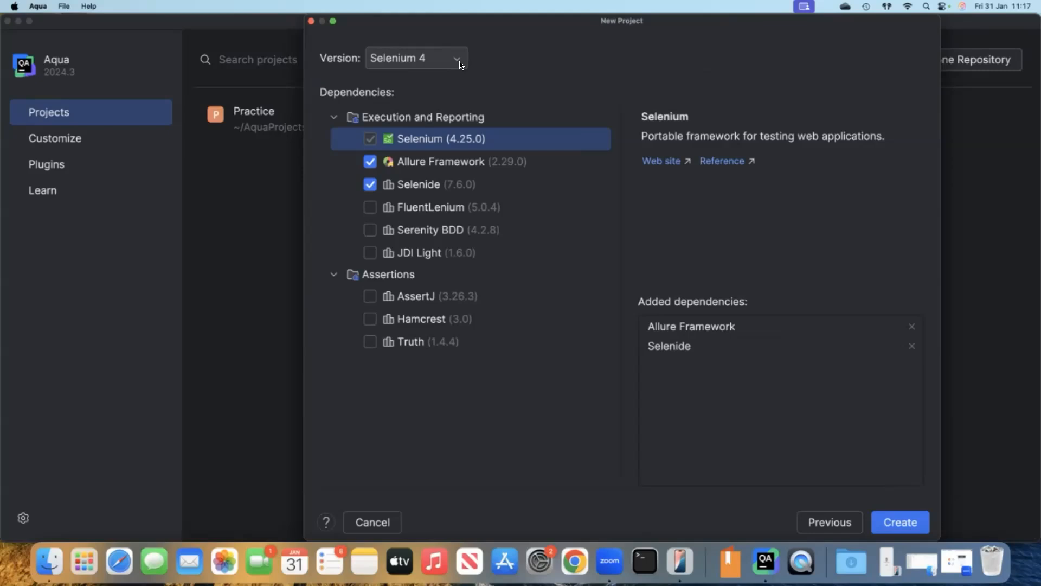
# - Check the available Selenium versions, keeping Selenium 4 selected
pyautogui.click(415, 57)
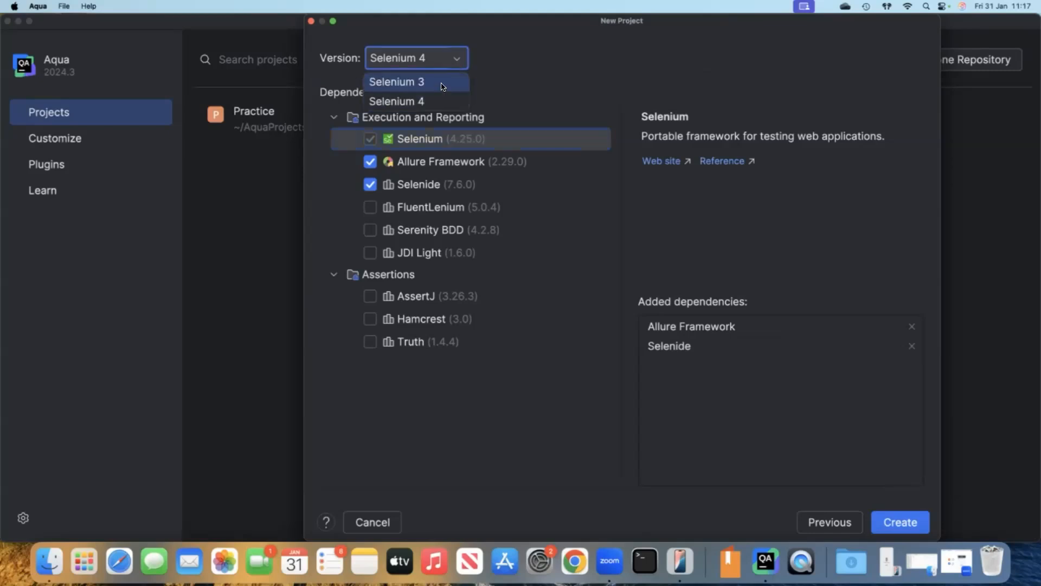
pyautogui.moveTo(433, 84)
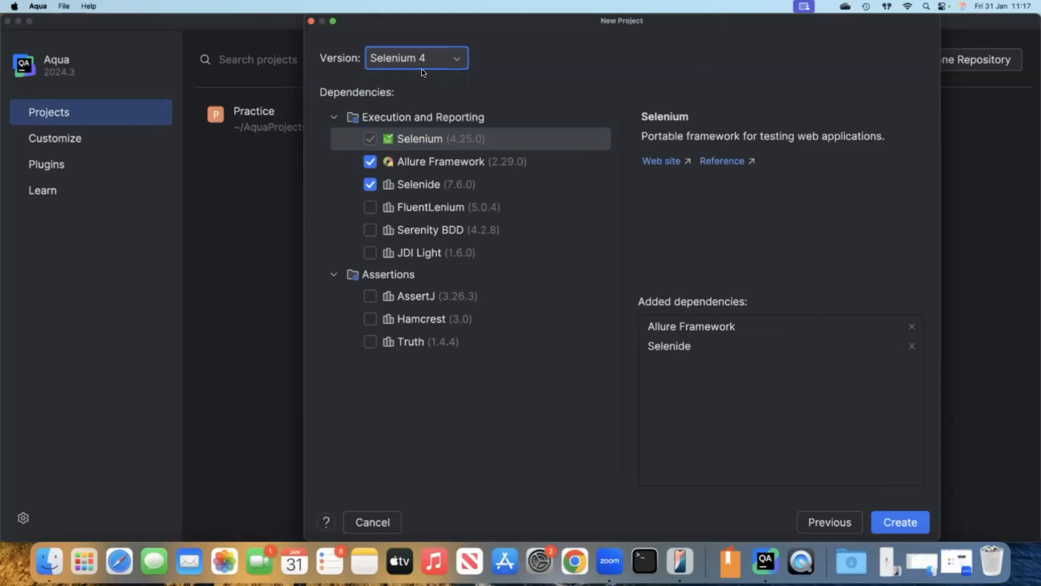
pyautogui.moveTo(475, 193)
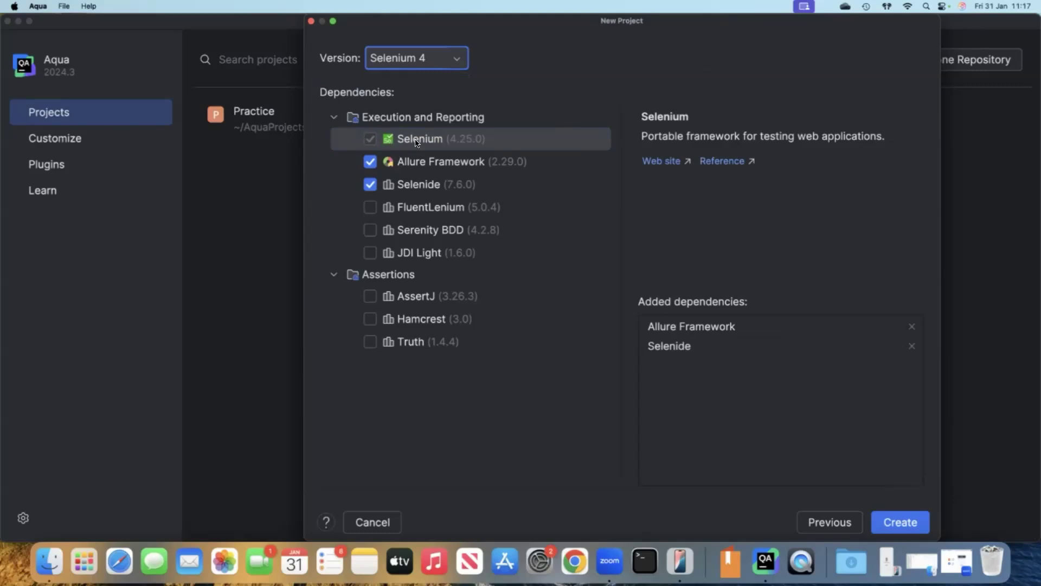
pyautogui.moveTo(457, 145)
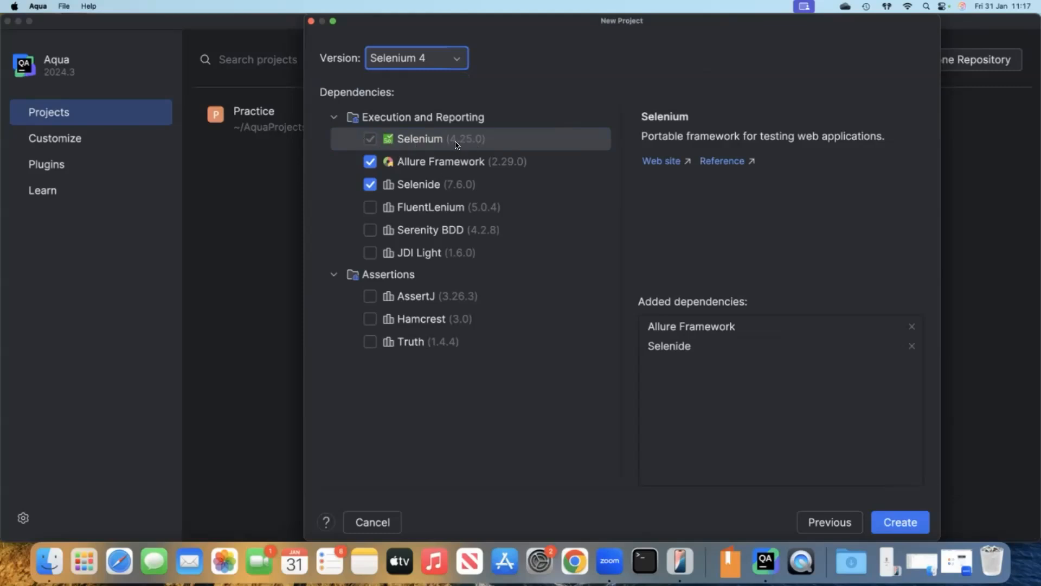
pyautogui.moveTo(466, 143)
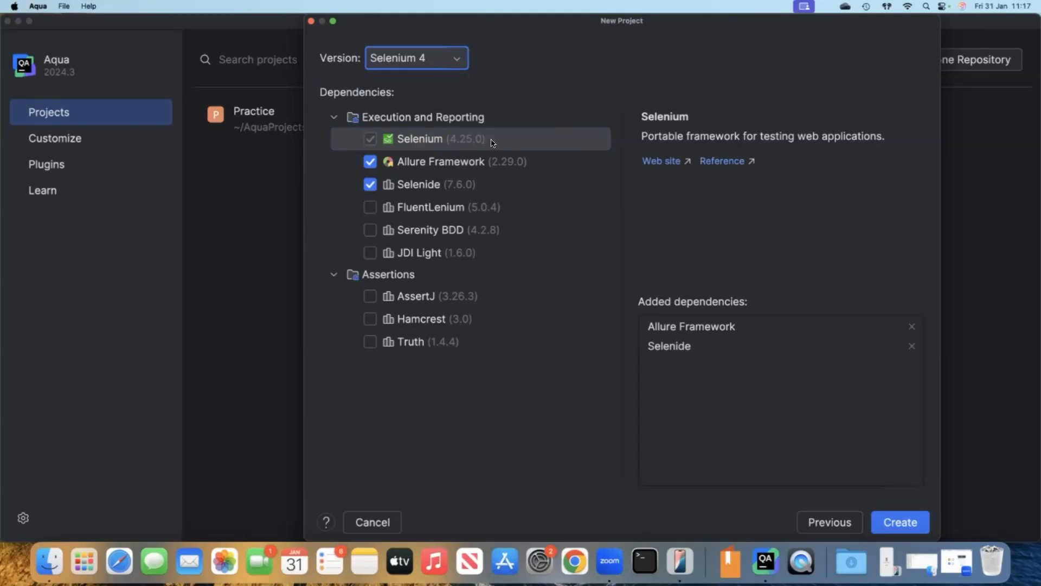
pyautogui.moveTo(437, 165)
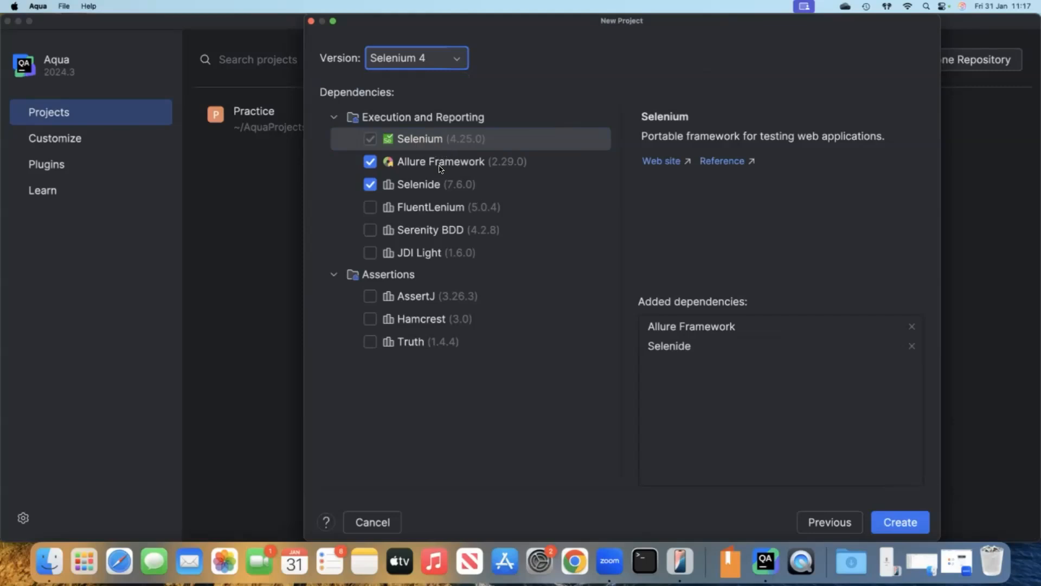
pyautogui.moveTo(444, 173)
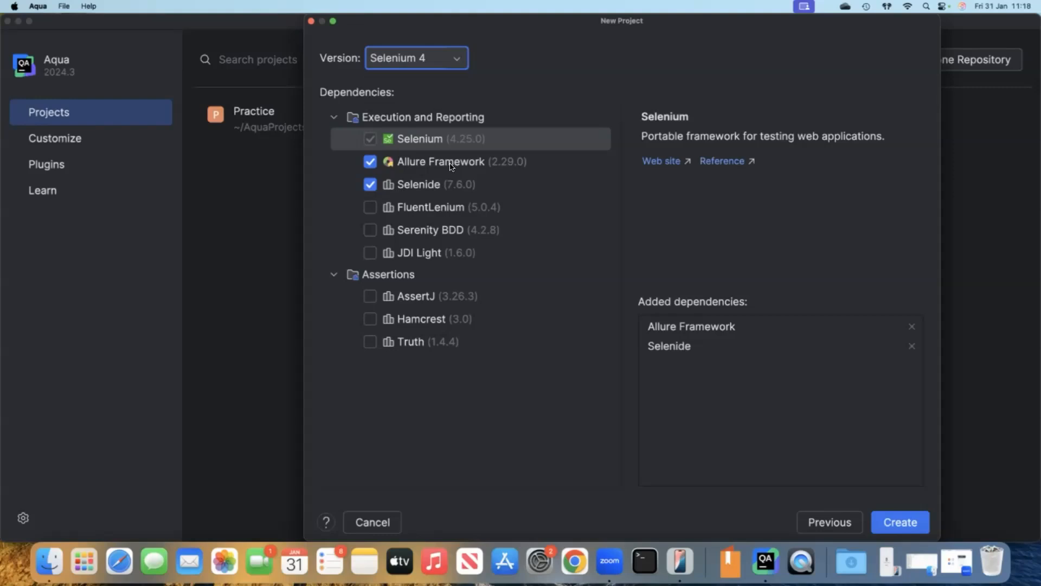
pyautogui.moveTo(382, 195)
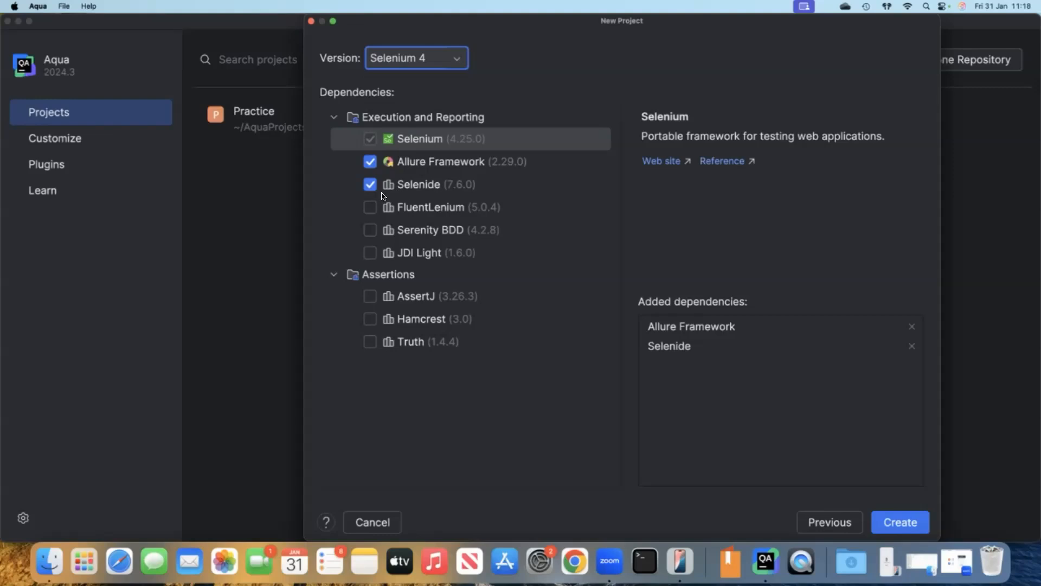
# - Untick Selenide and read the Serenity BDD description without adding it
pyautogui.click(371, 184)
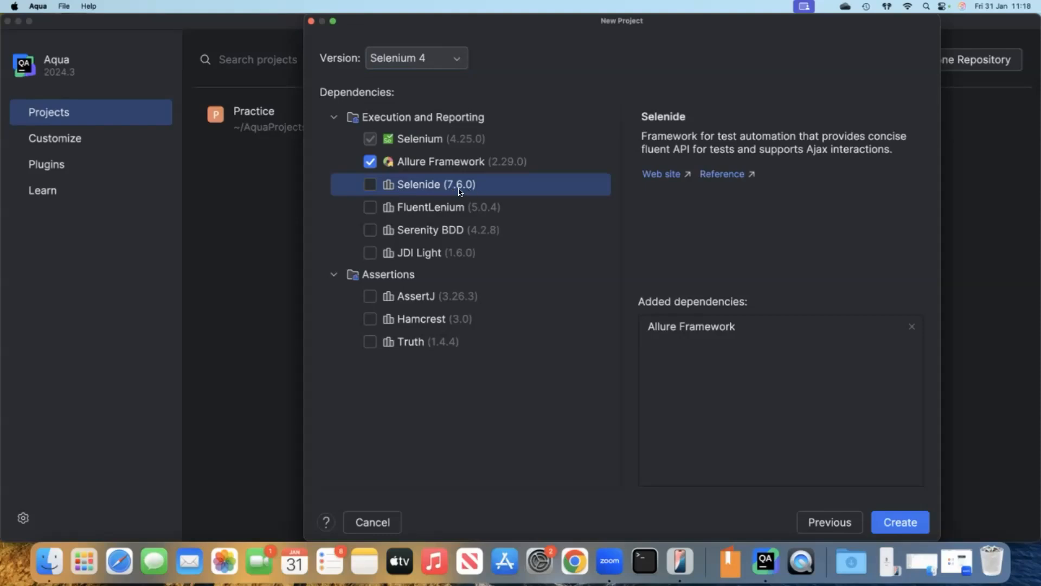
pyautogui.moveTo(433, 185)
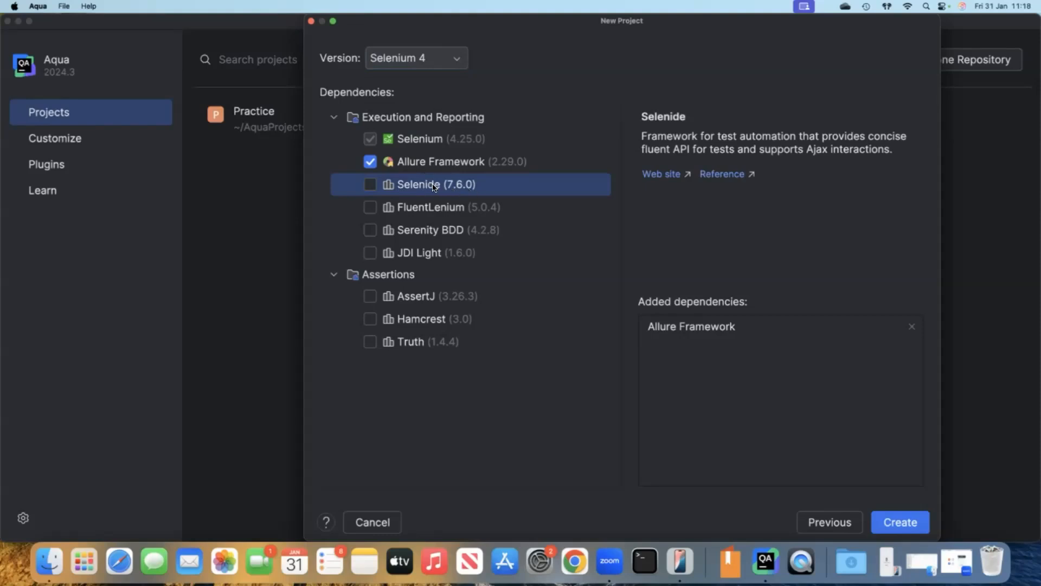
pyautogui.moveTo(449, 232)
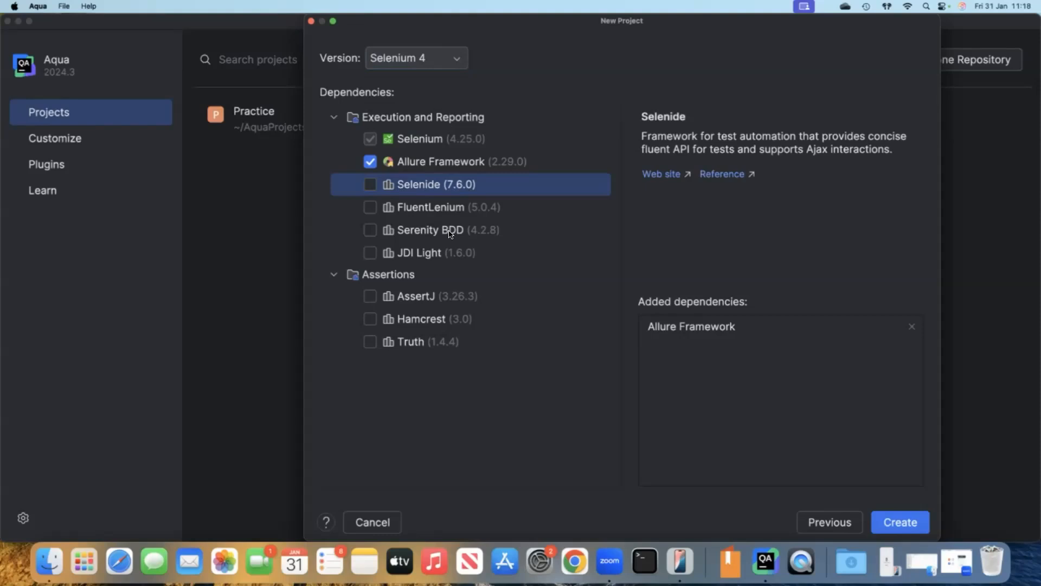
pyautogui.click(446, 230)
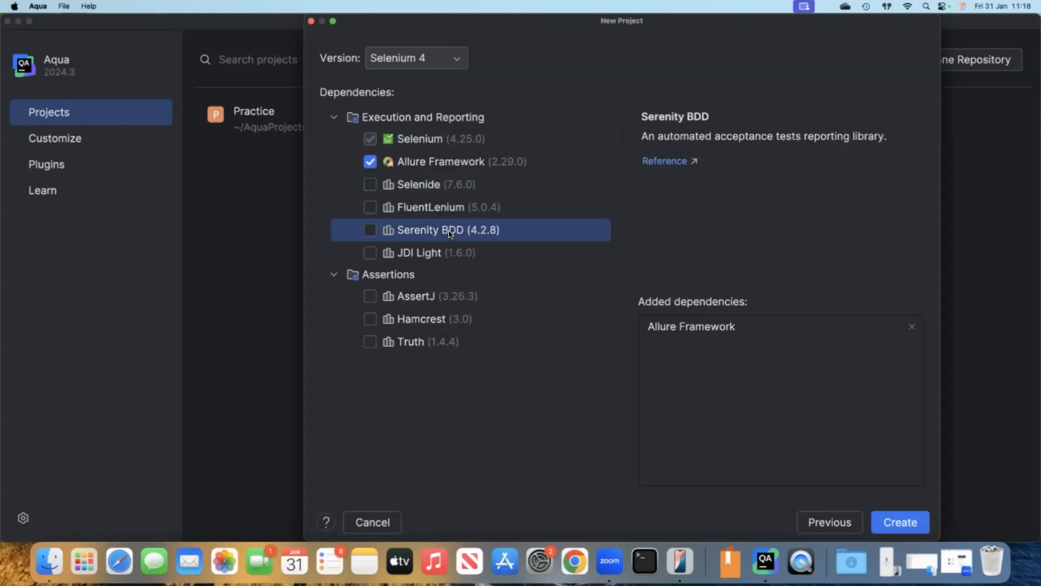
pyautogui.moveTo(437, 296)
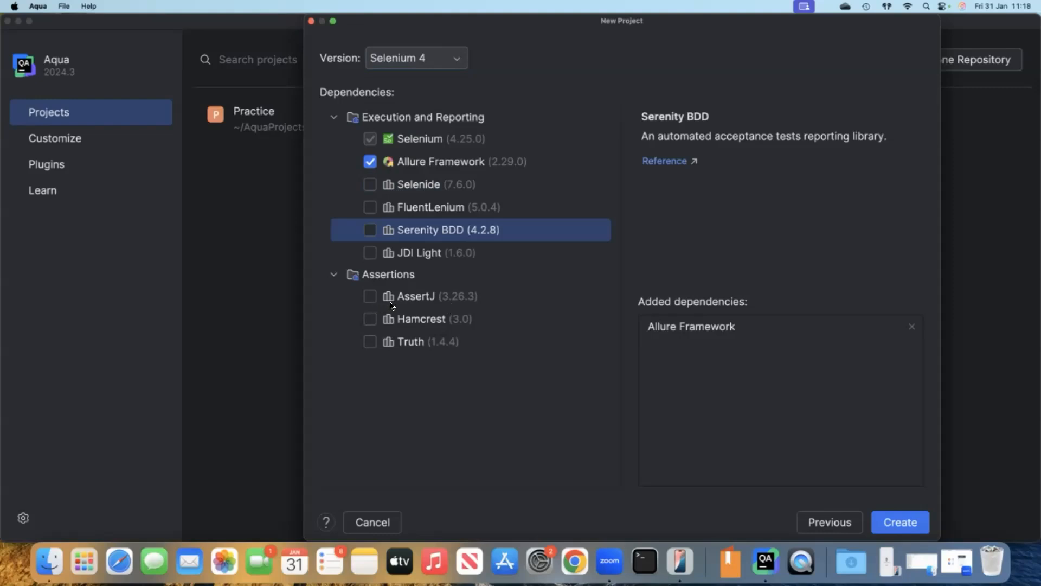
pyautogui.moveTo(438, 312)
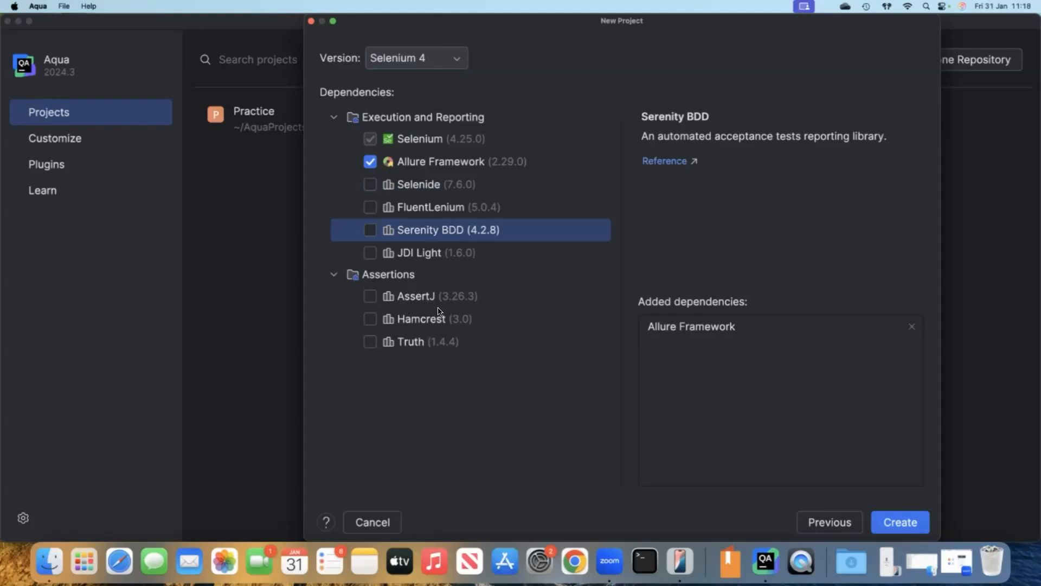
pyautogui.moveTo(467, 301)
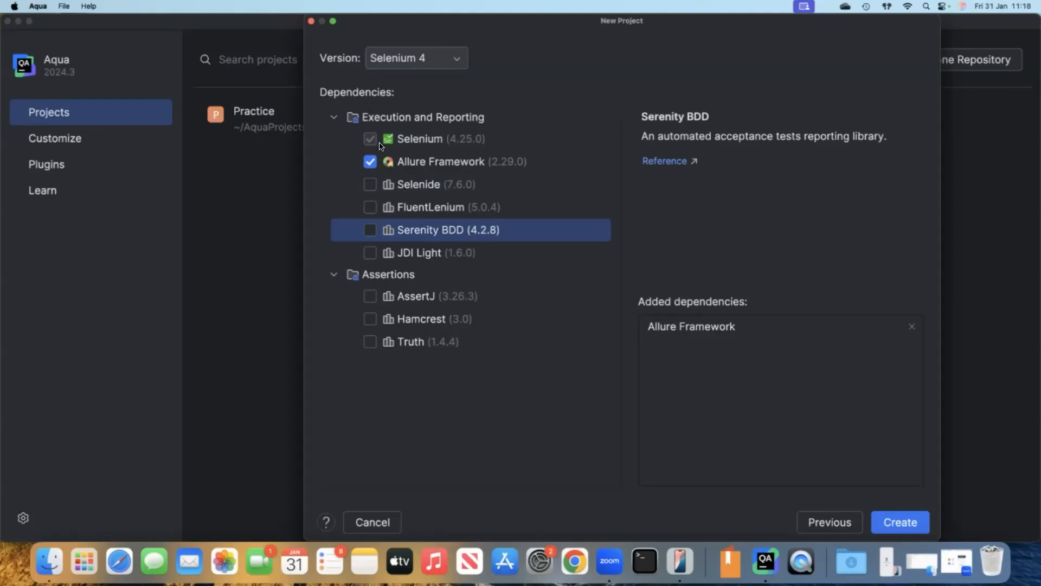
pyautogui.moveTo(813, 403)
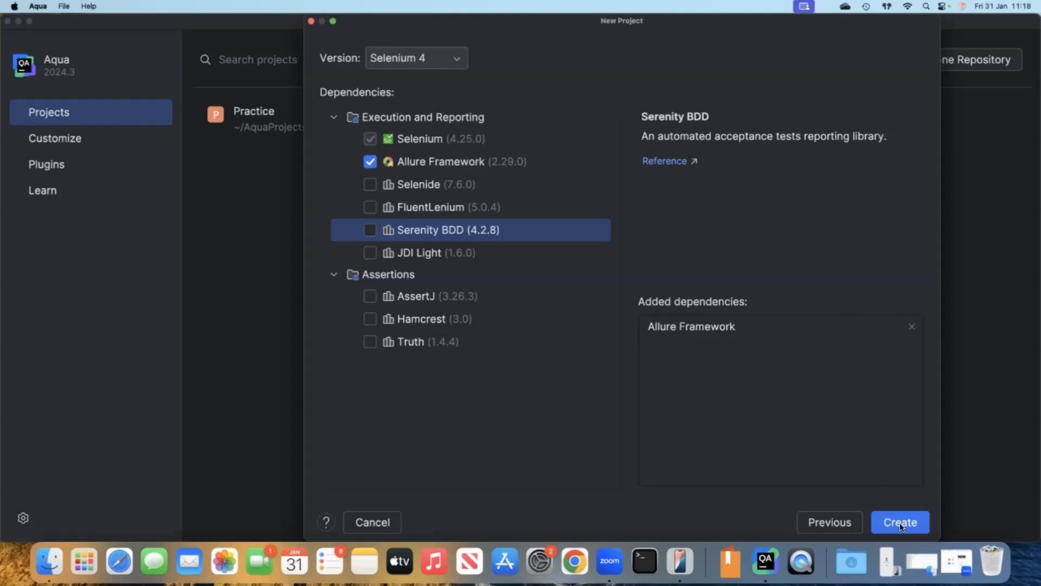
pyautogui.moveTo(442, 153)
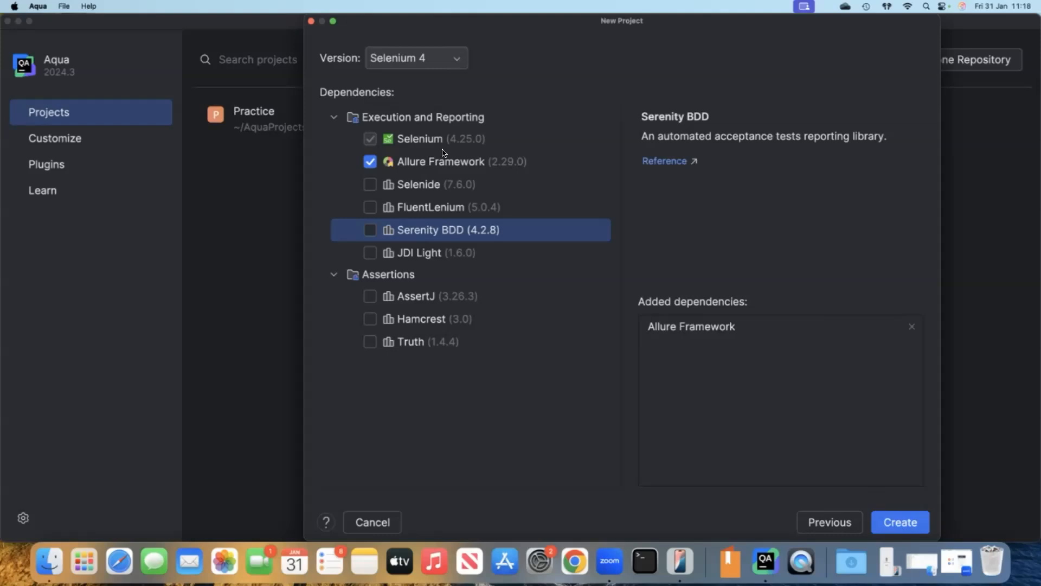
pyautogui.moveTo(864, 423)
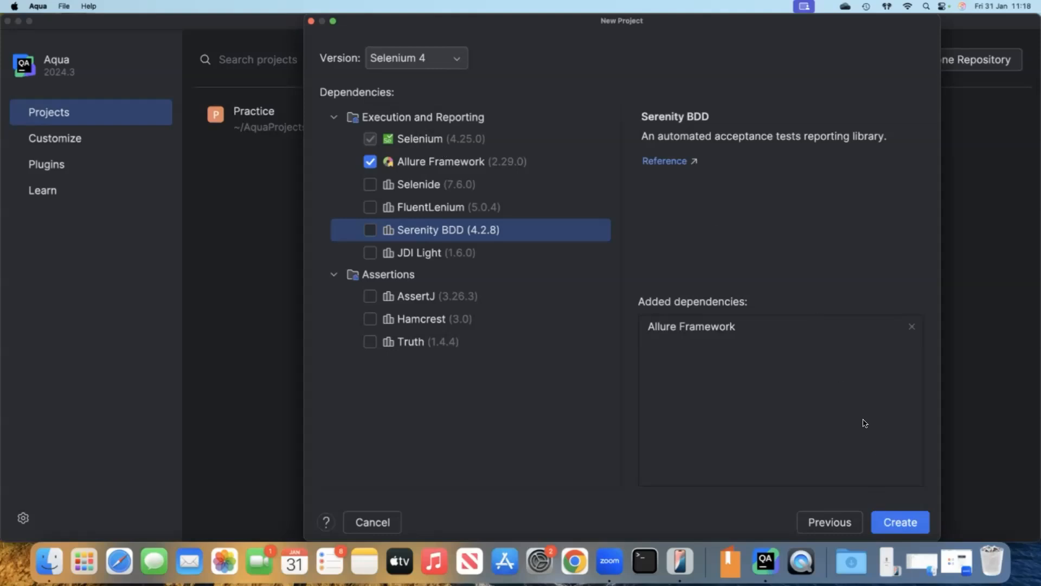
# - Create the Training project and load its Maven build scripts
pyautogui.click(899, 521)
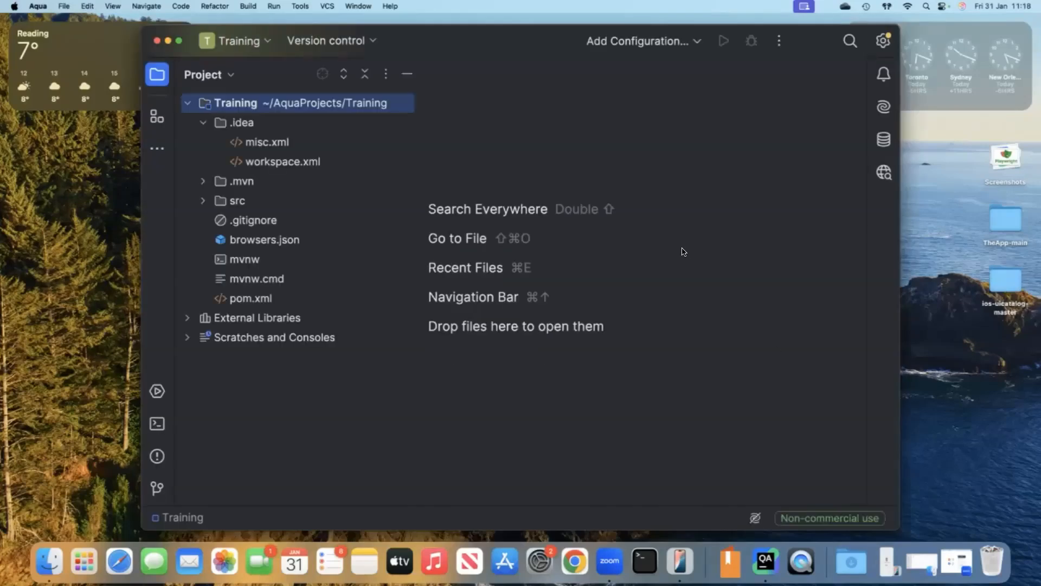
pyautogui.moveTo(767, 132)
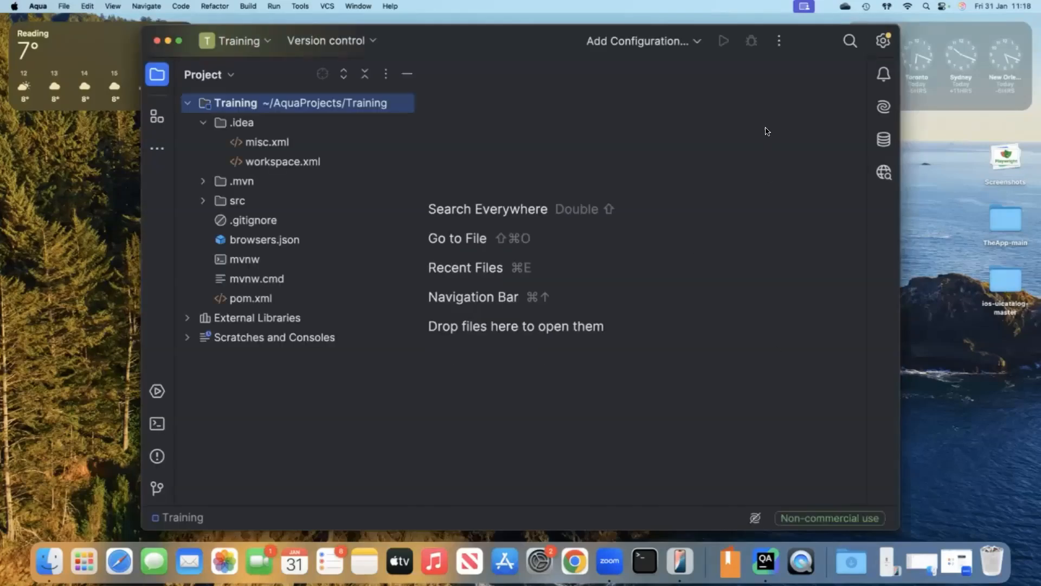
pyautogui.moveTo(807, 38)
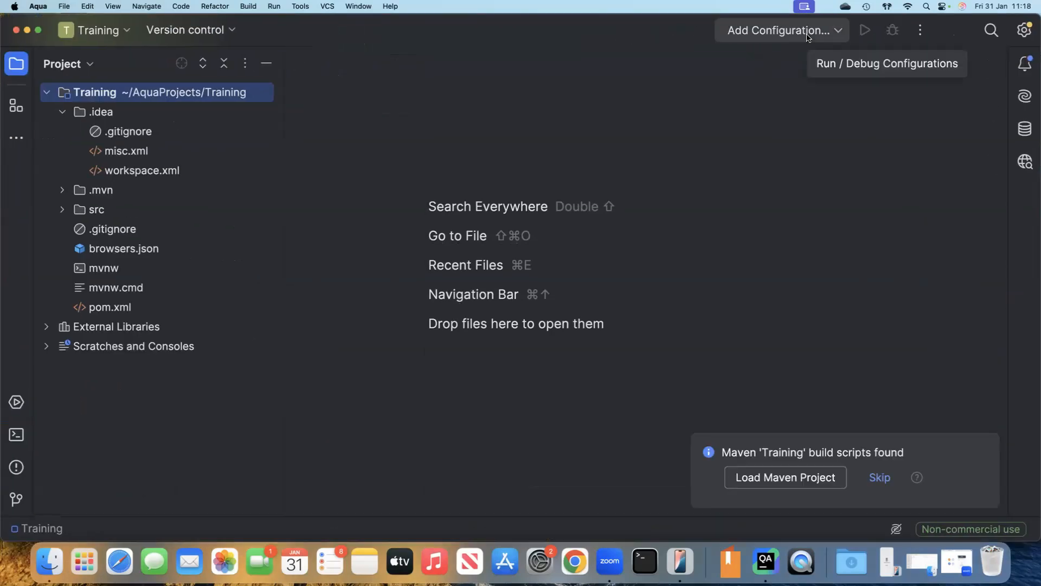
pyautogui.moveTo(795, 483)
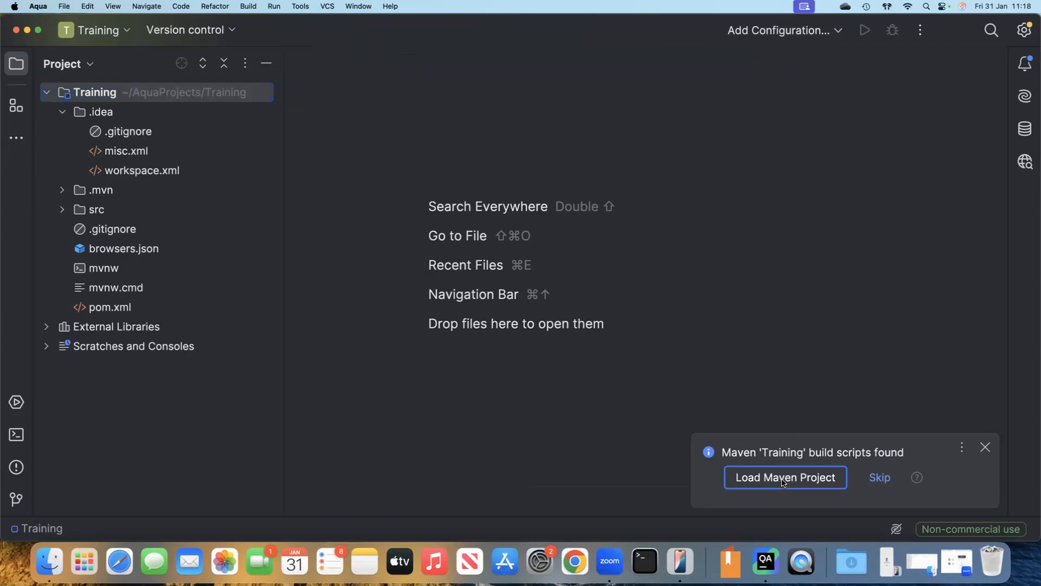
pyautogui.click(784, 478)
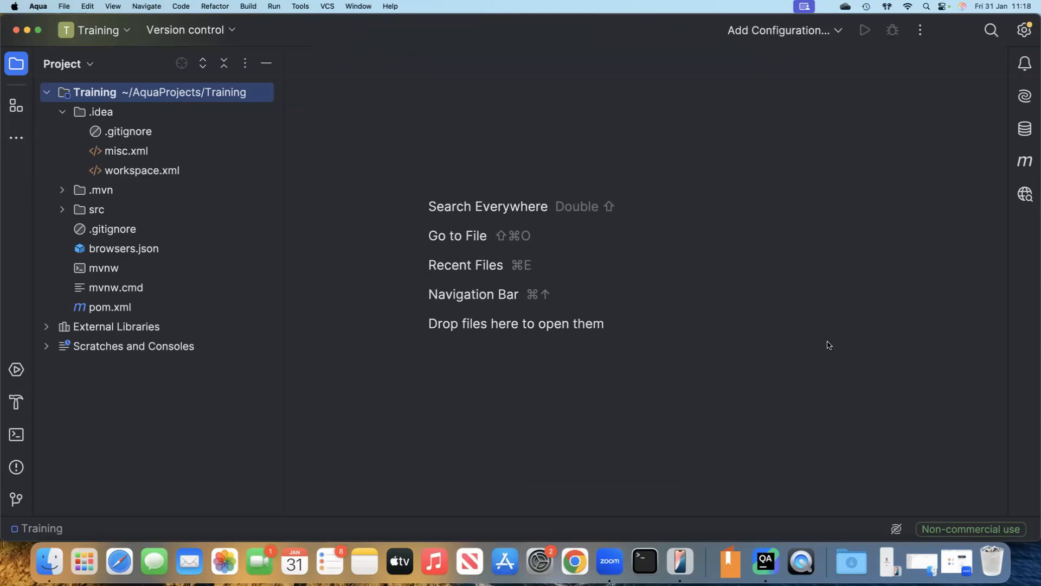
pyautogui.moveTo(587, 391)
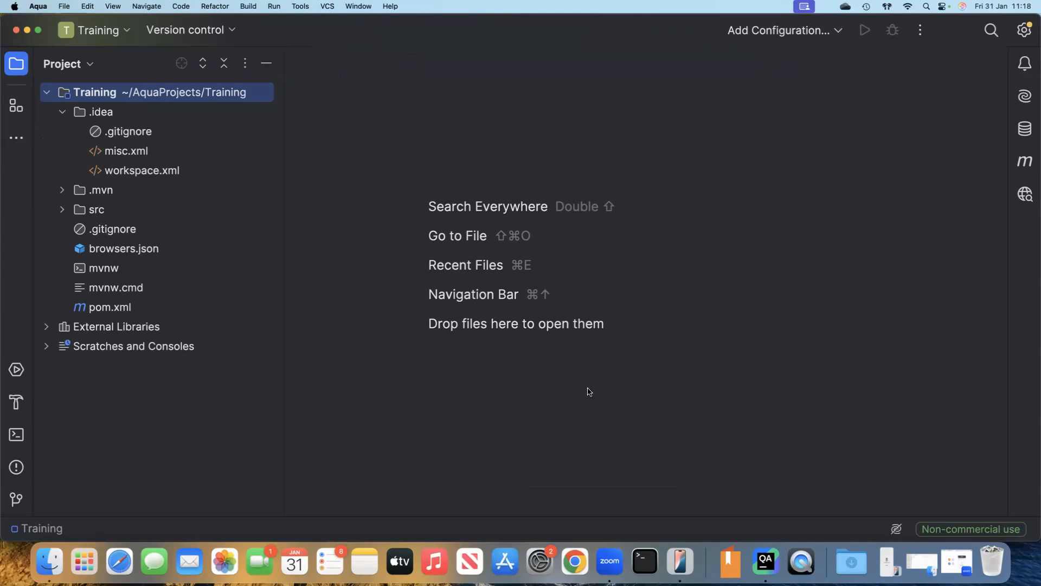
pyautogui.moveTo(72, 218)
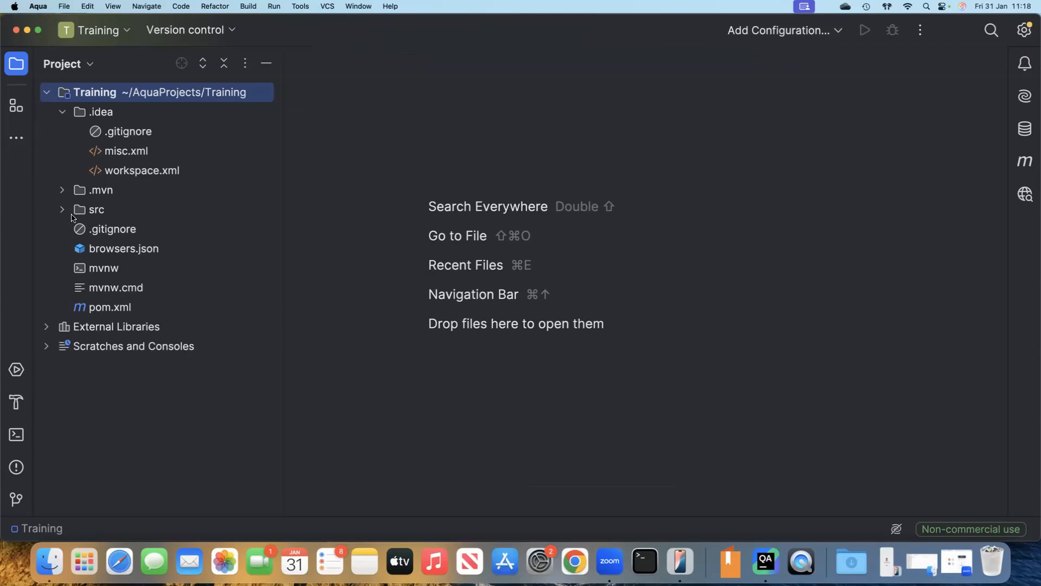
# - Expand src to org.qascript.training and open the MainPageTest class
pyautogui.click(62, 209)
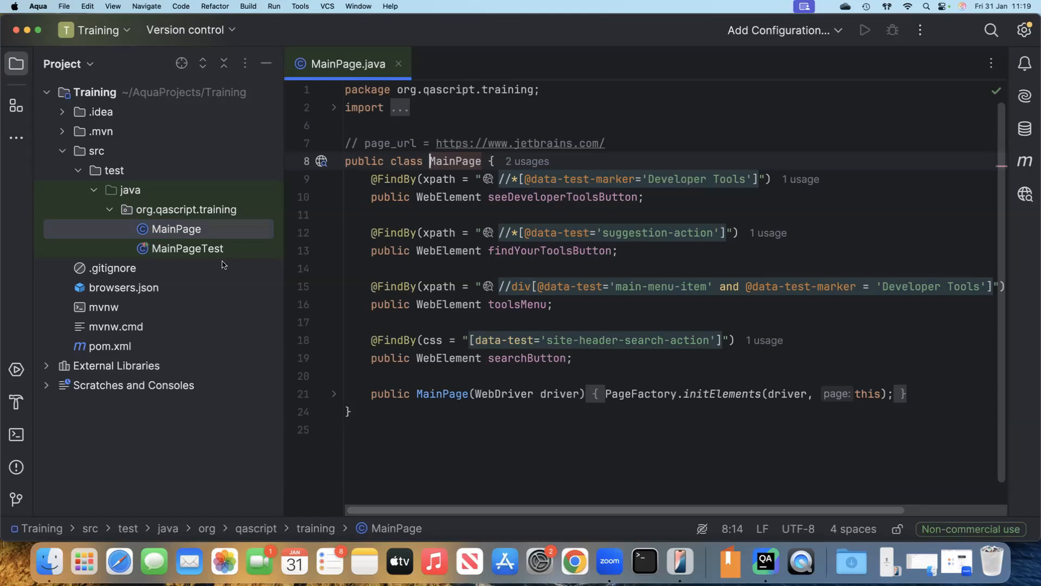
pyautogui.click(189, 248)
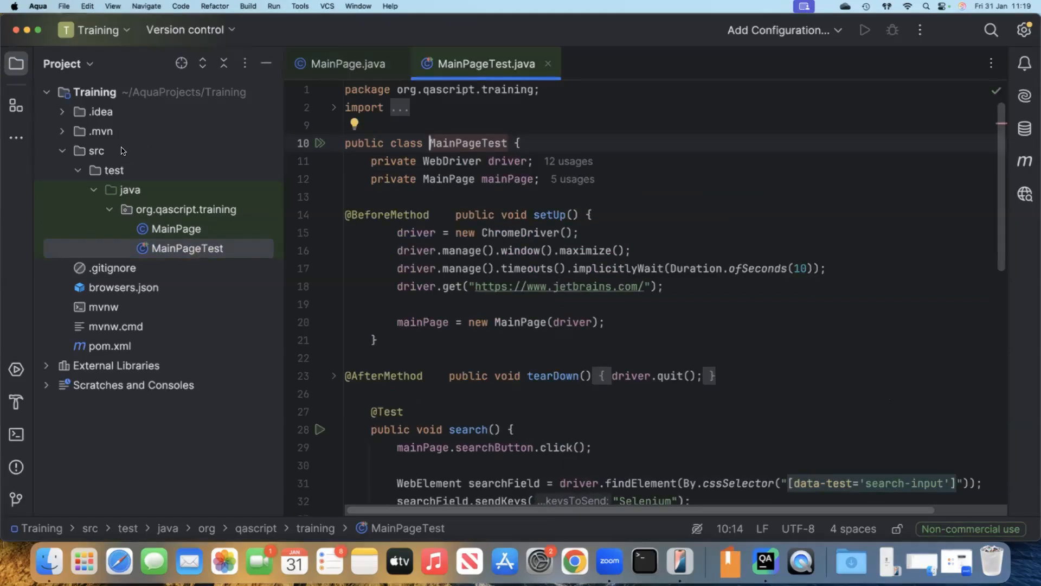
pyautogui.moveTo(112, 137)
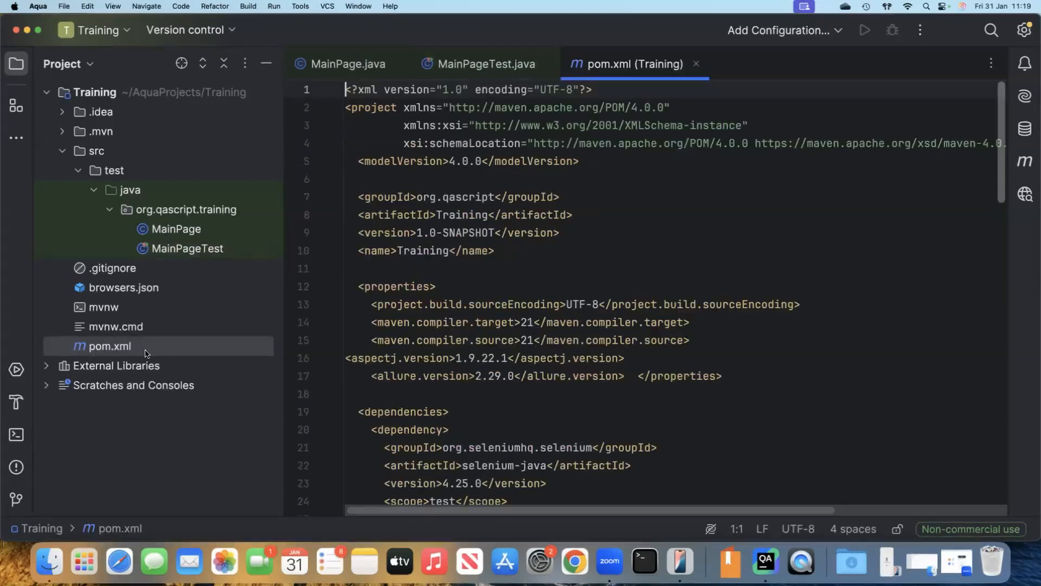
pyautogui.scroll(-3)
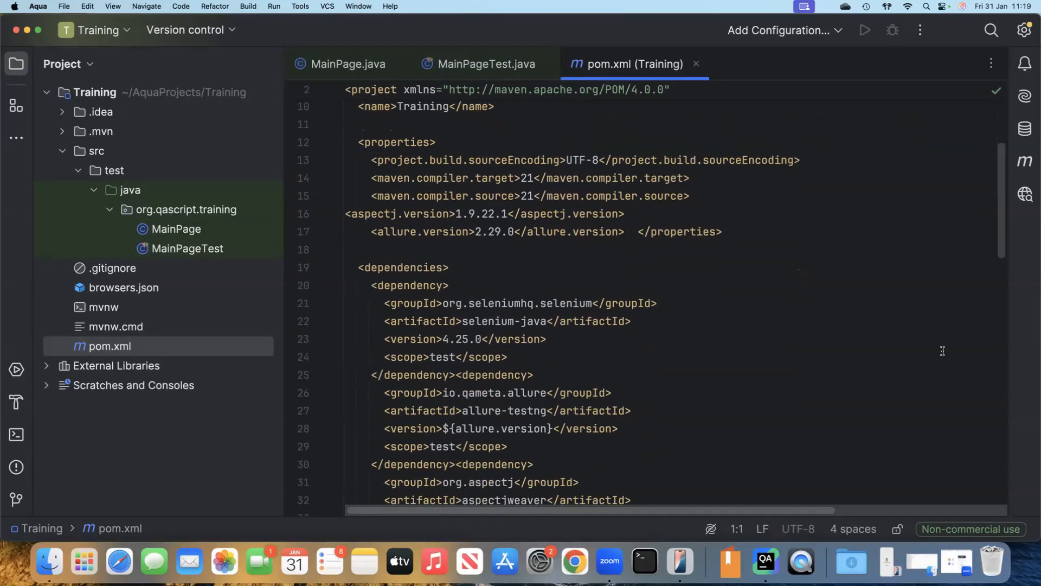
pyautogui.scroll(-3)
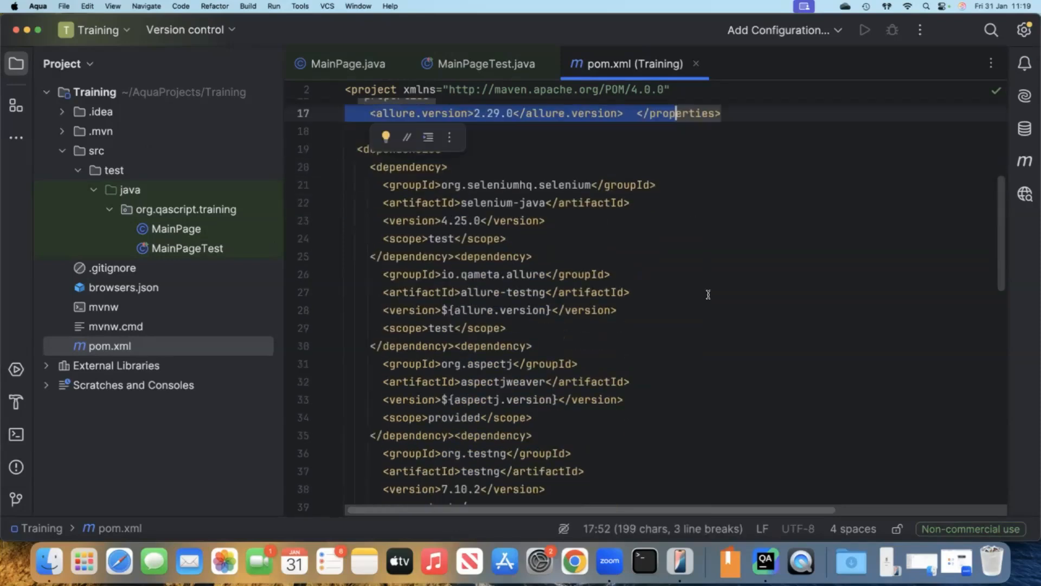
pyautogui.scroll(-3)
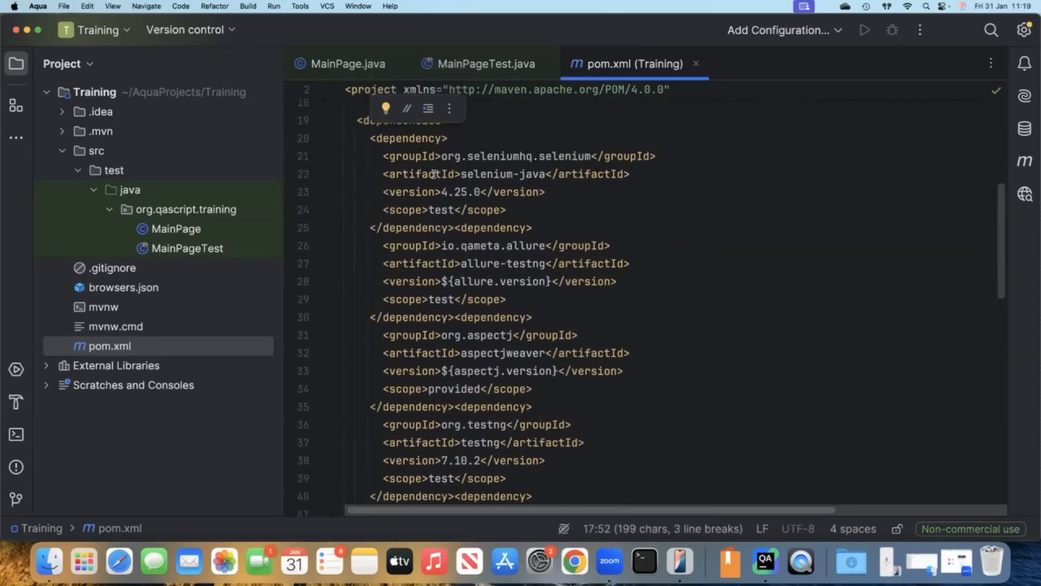
pyautogui.scroll(-3)
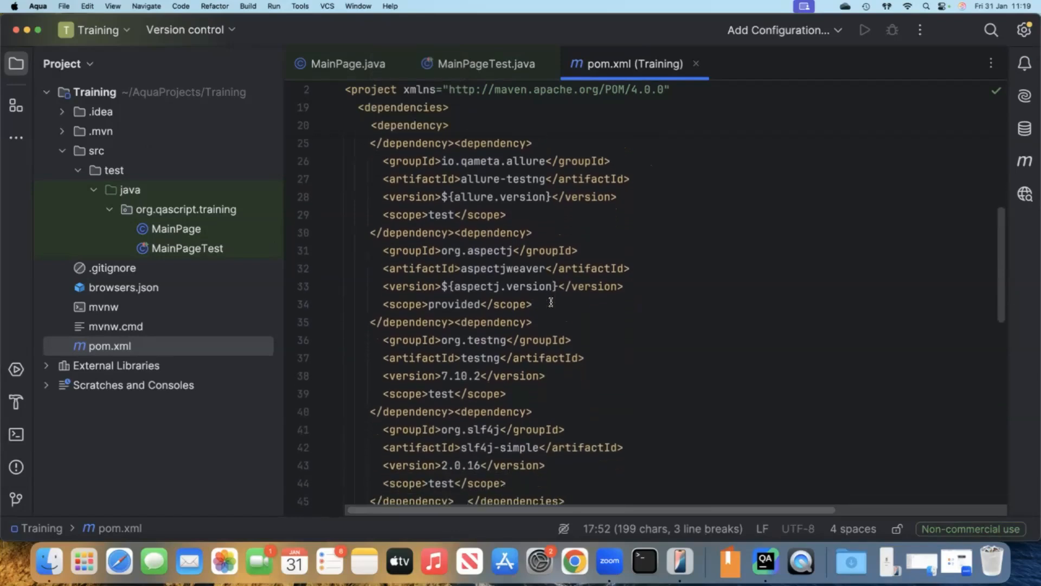
pyautogui.scroll(-3)
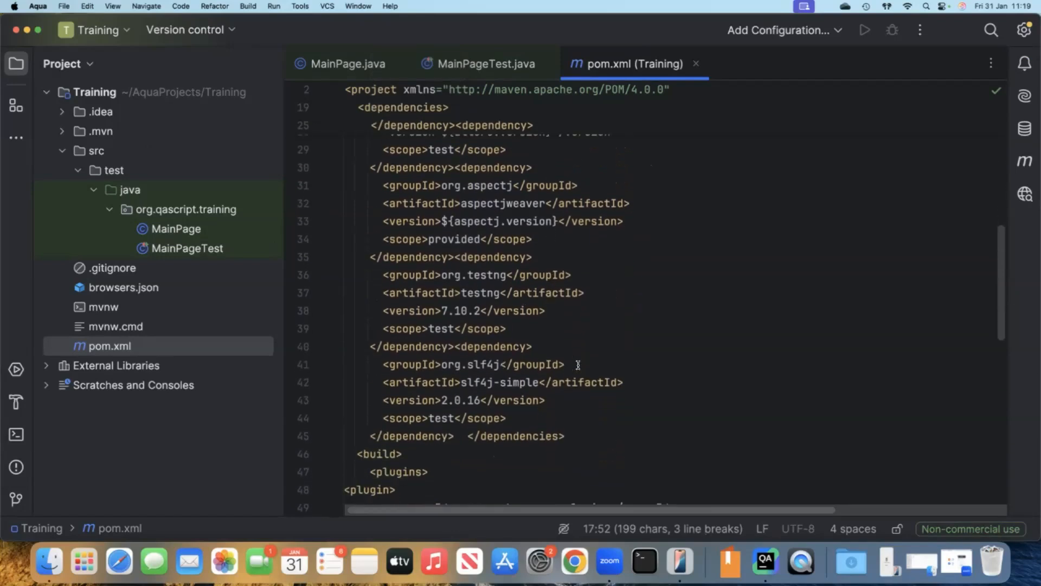
pyautogui.scroll(-3)
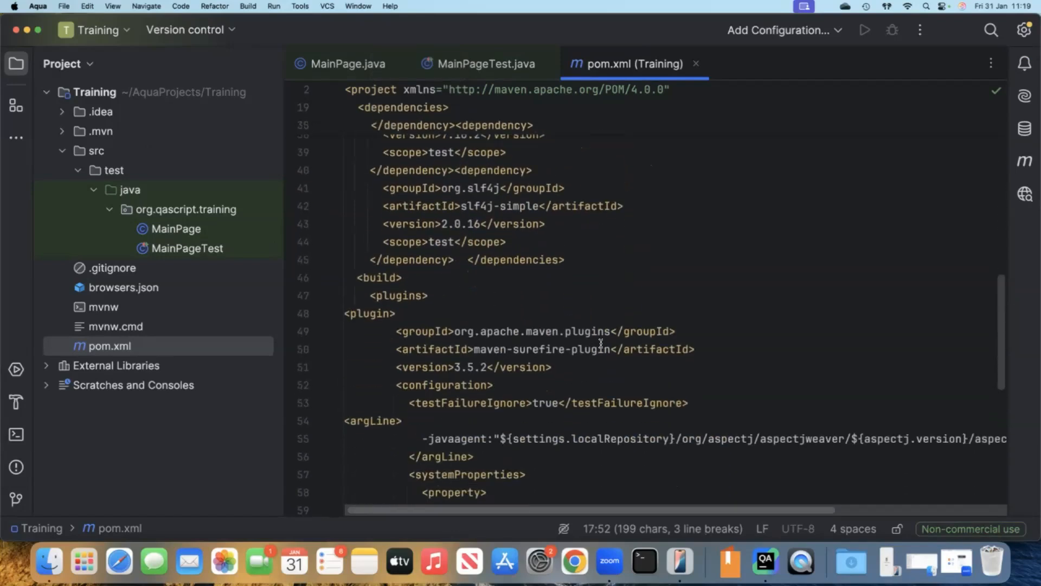
pyautogui.scroll(-3)
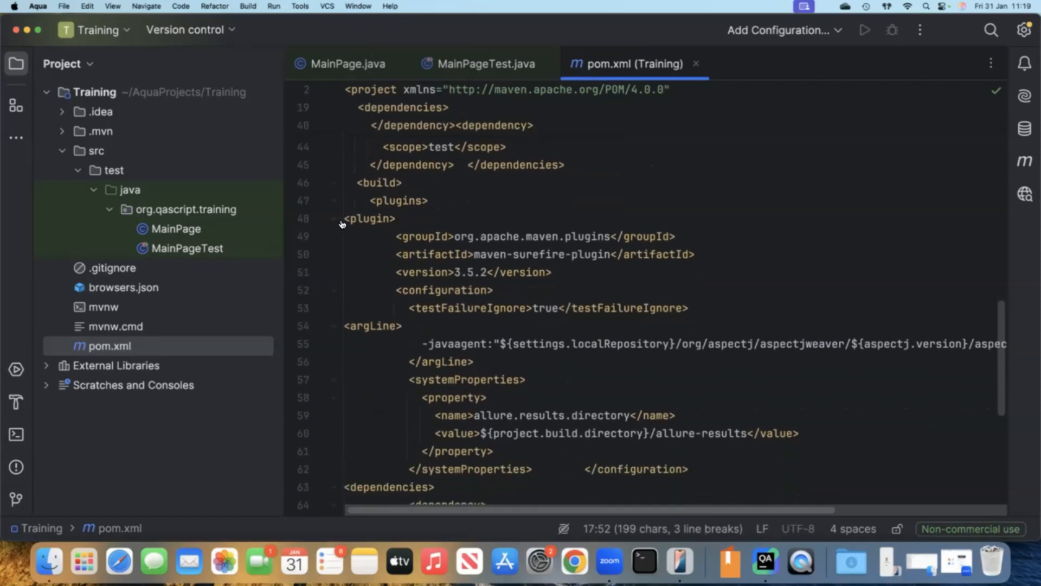
pyautogui.scroll(-3)
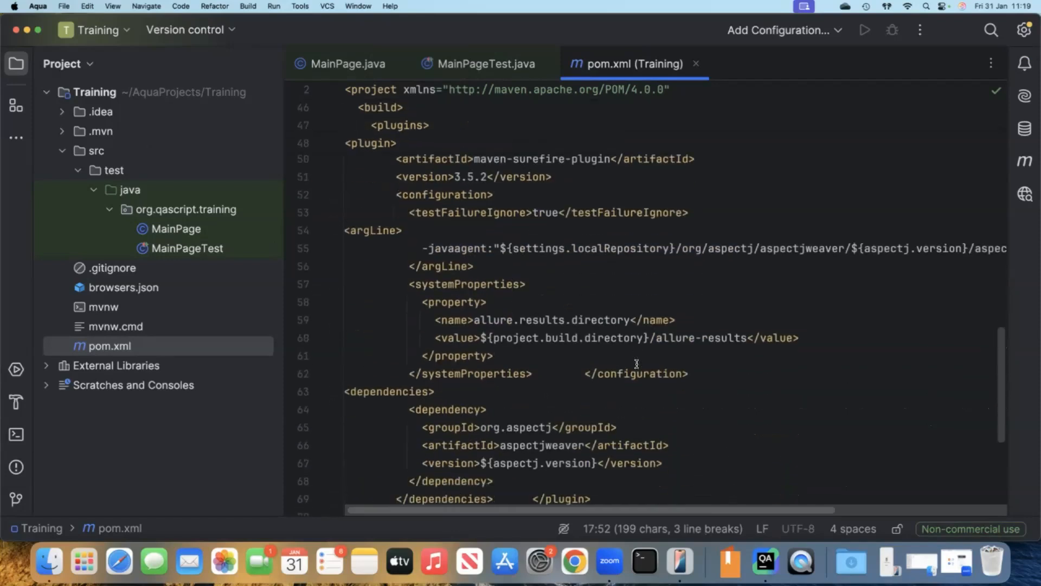
pyautogui.scroll(-3)
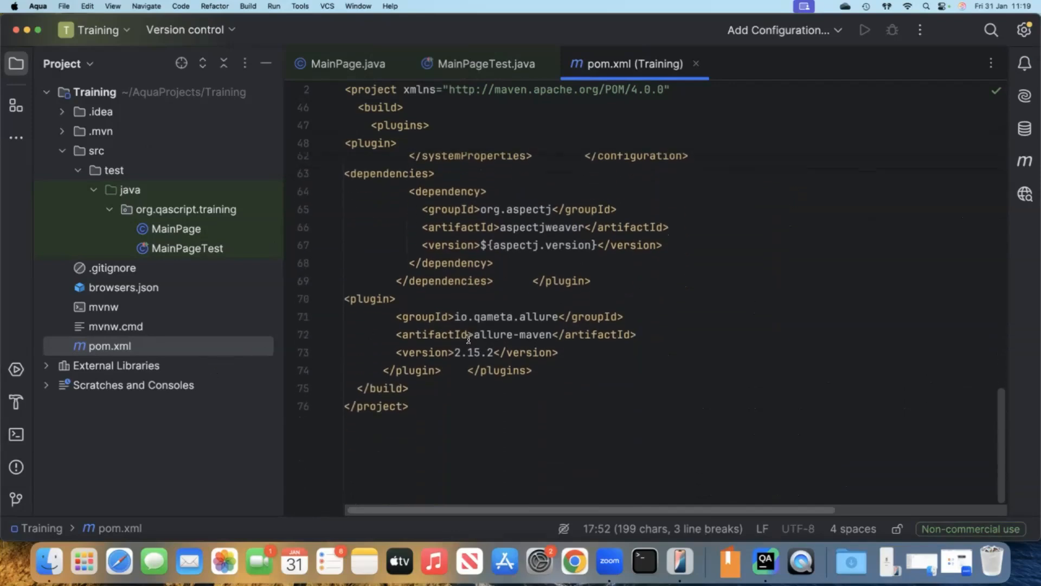
pyautogui.moveTo(473, 334)
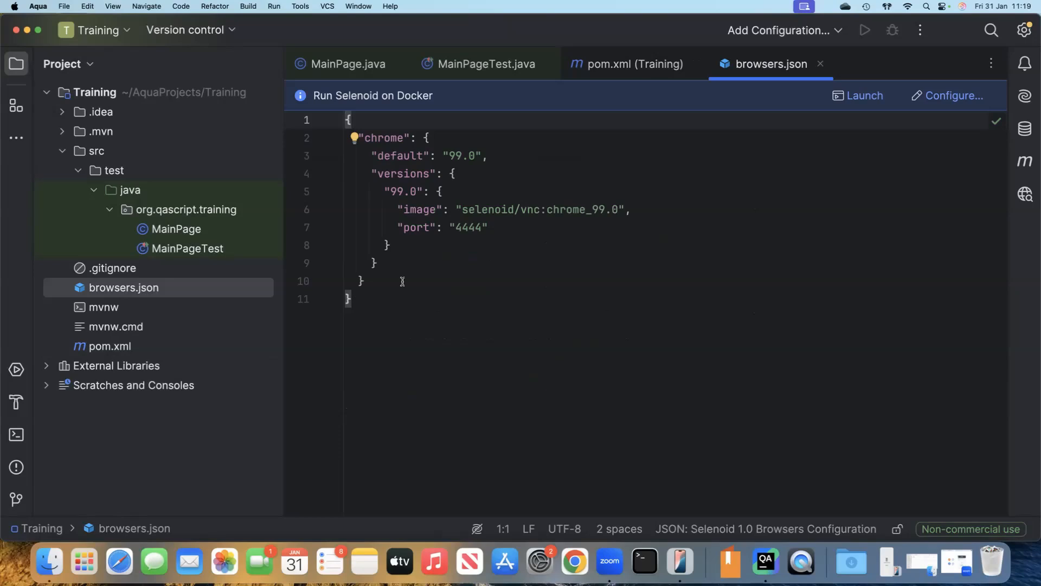
pyautogui.moveTo(406, 101)
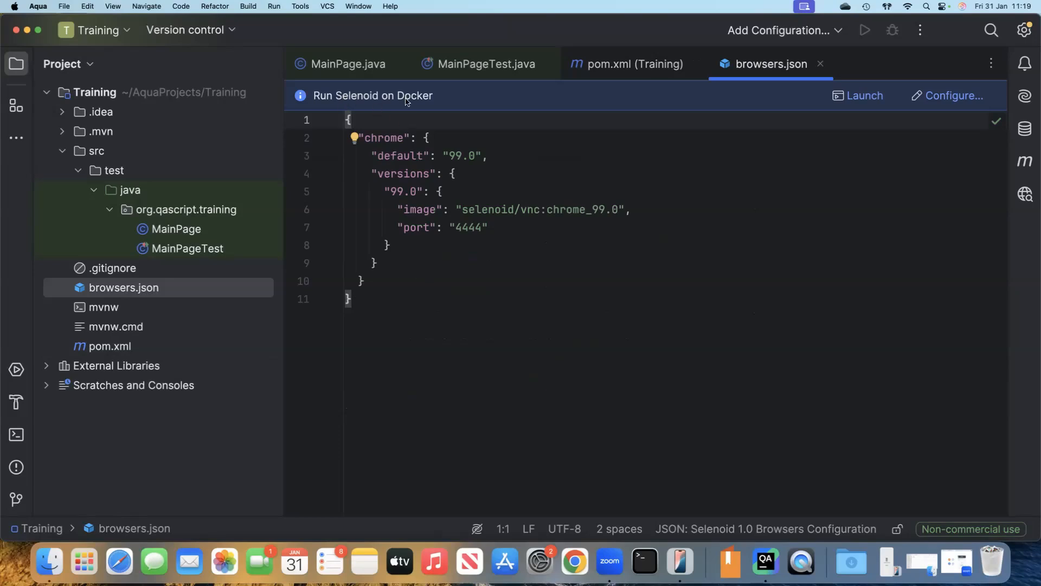
pyautogui.moveTo(502, 236)
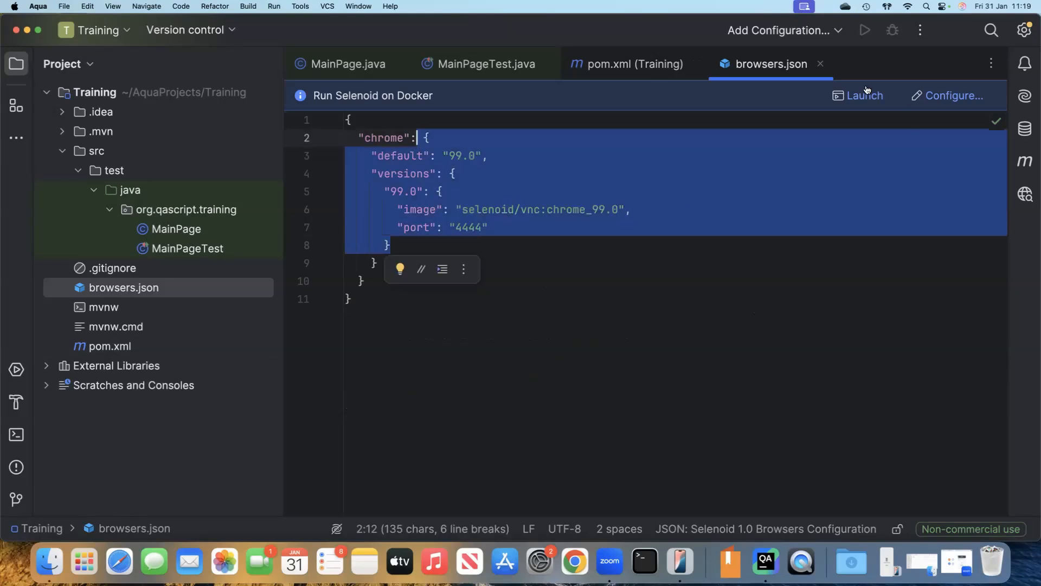
# - Review browsers.json's Chrome 99.0 selenoid/vnc configuration on port 4444
pyautogui.click(626, 64)
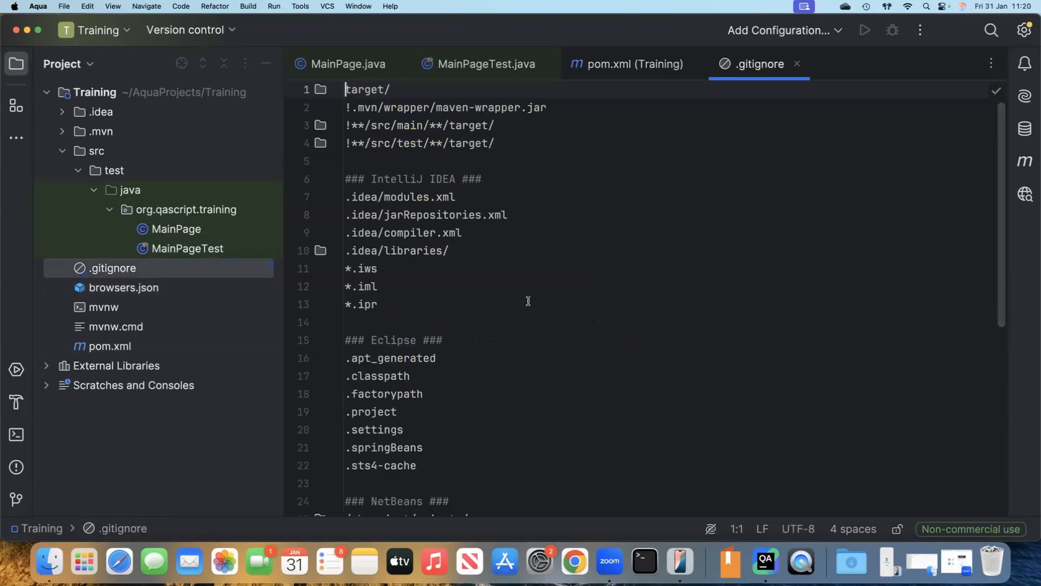
# - Scroll through .gitignore's target/, IntelliJ IDEA and Eclipse entries and back to top
pyautogui.scroll(-3)
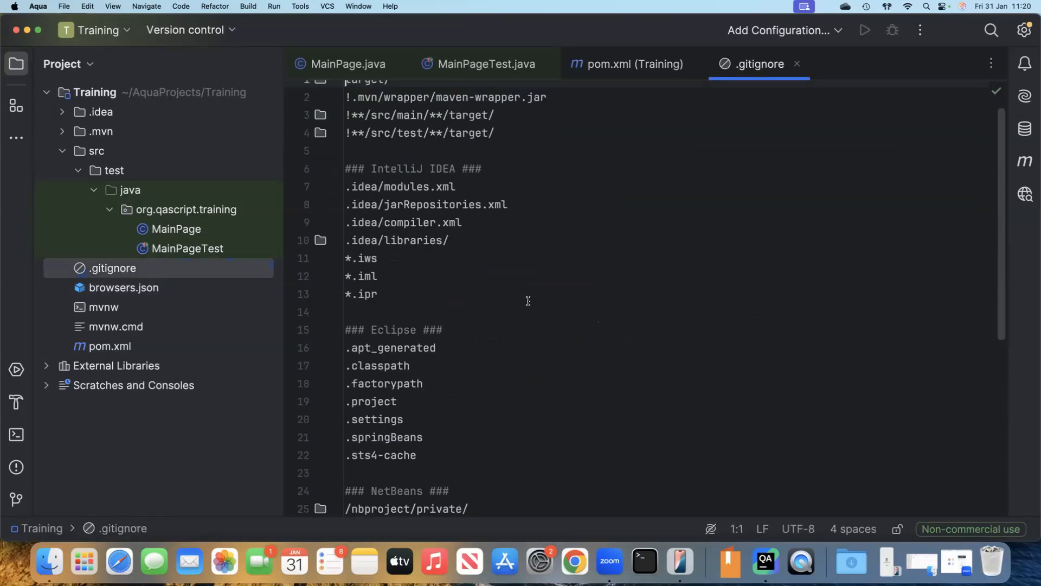
pyautogui.scroll(3)
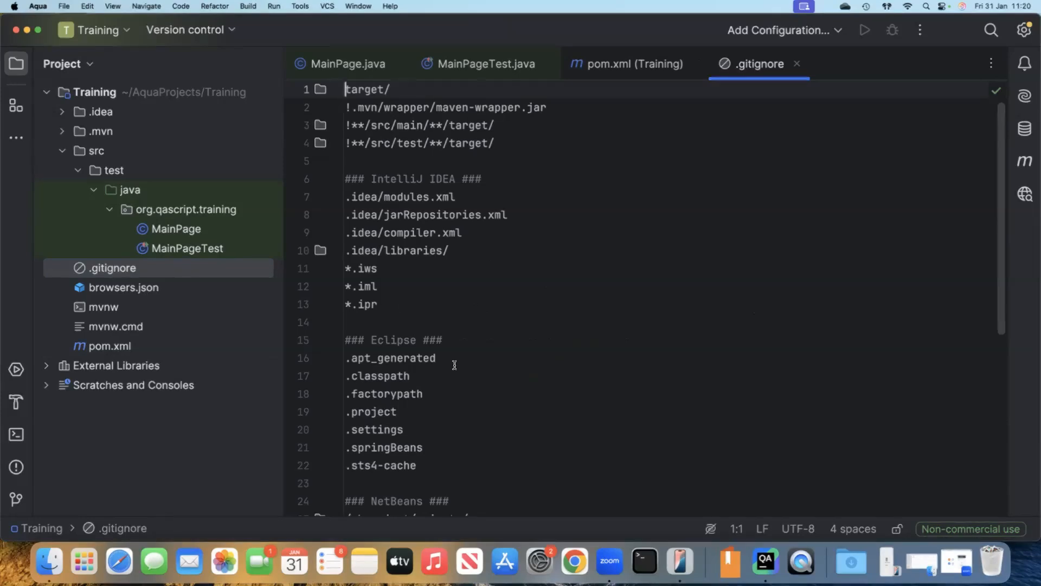
pyautogui.moveTo(165, 274)
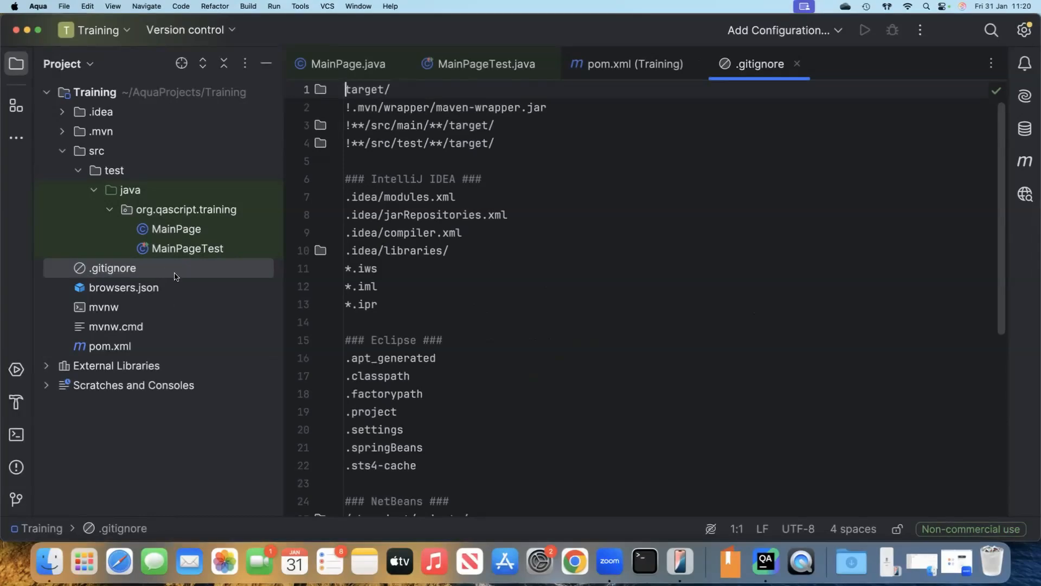
pyautogui.moveTo(547, 277)
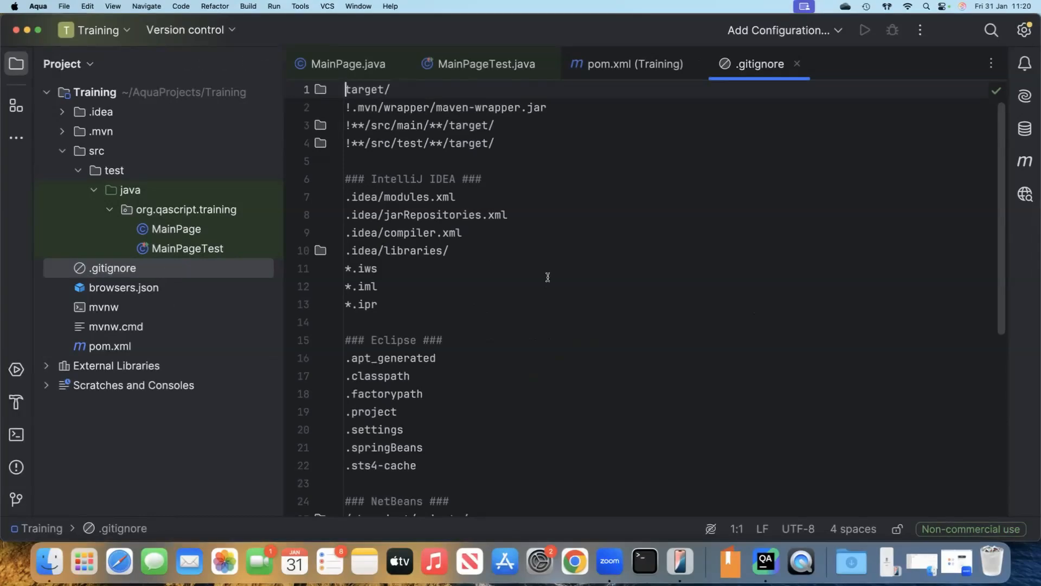
pyautogui.moveTo(435, 116)
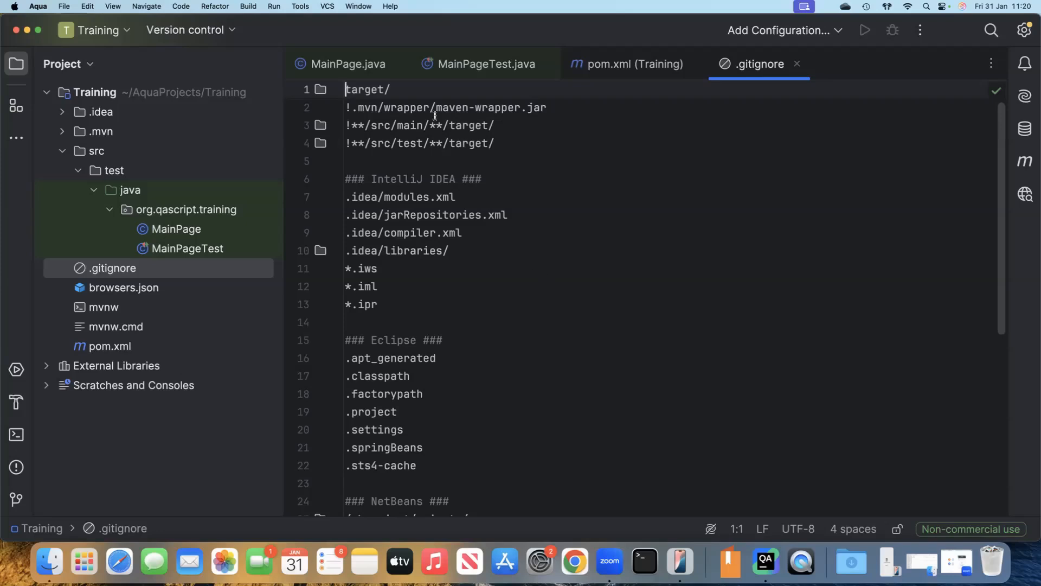
pyautogui.moveTo(186, 346)
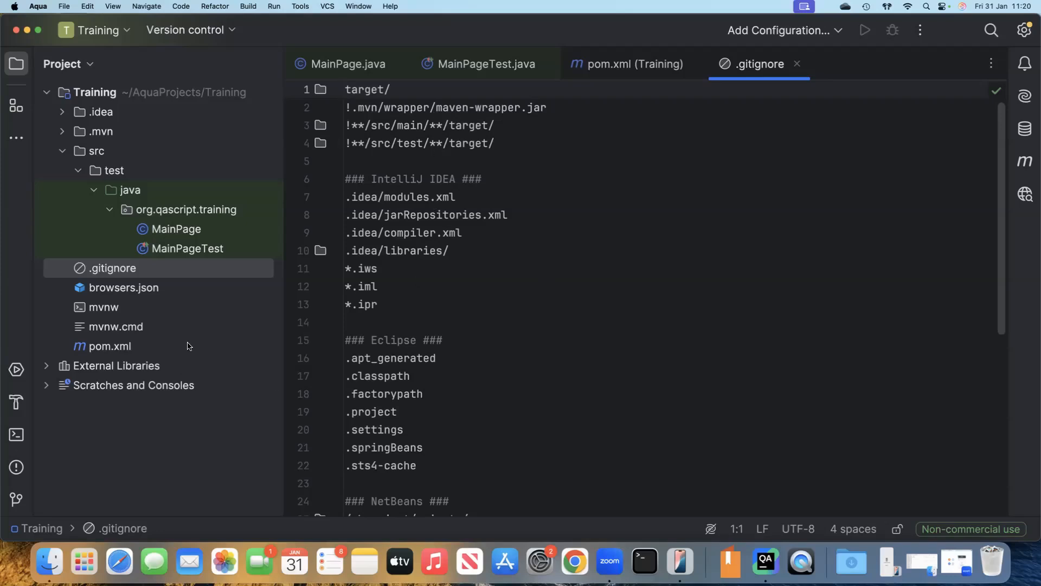
pyautogui.click(104, 307)
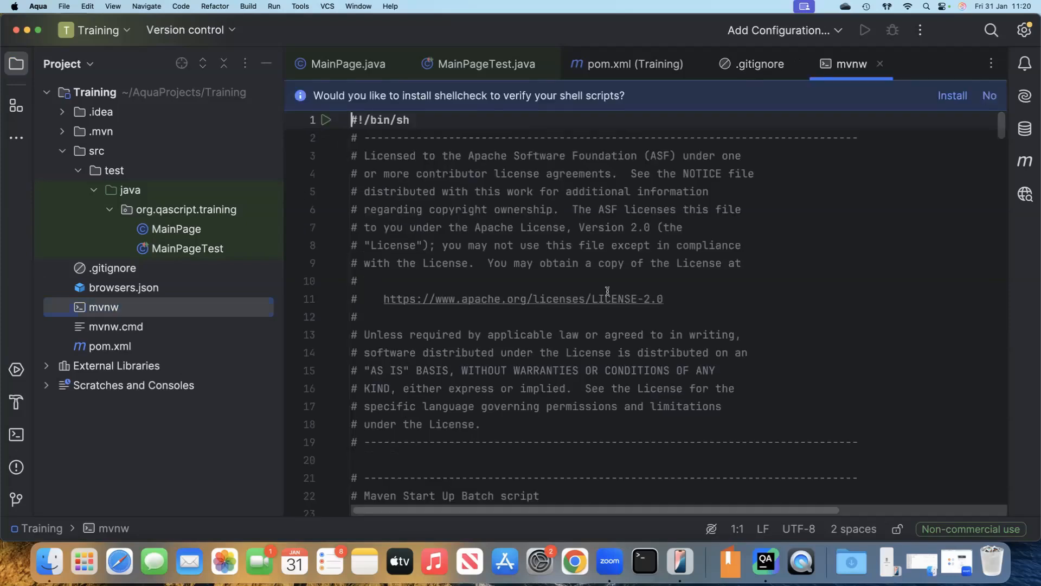
pyautogui.scroll(-3)
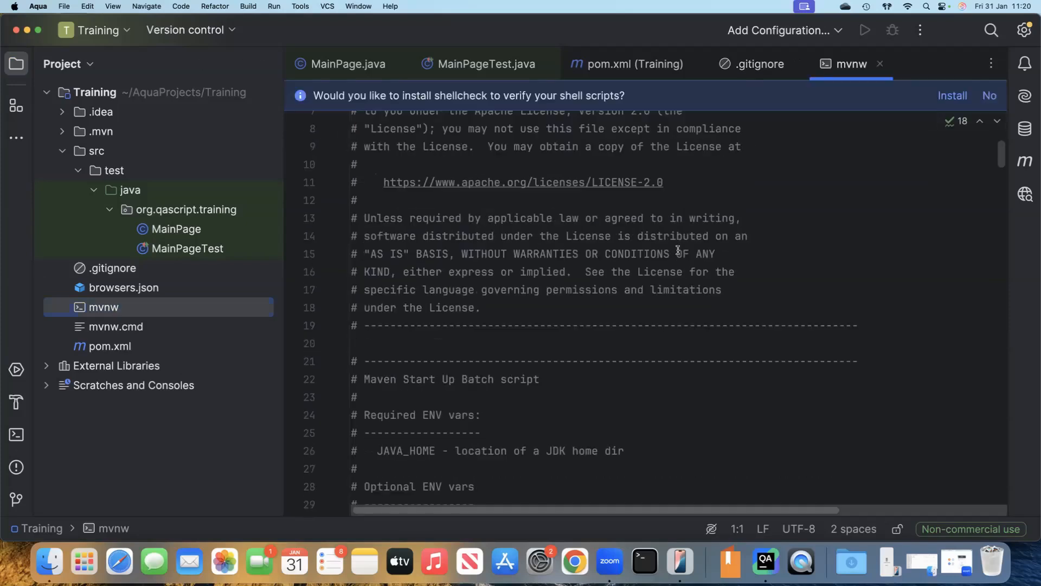
pyautogui.scroll(-3)
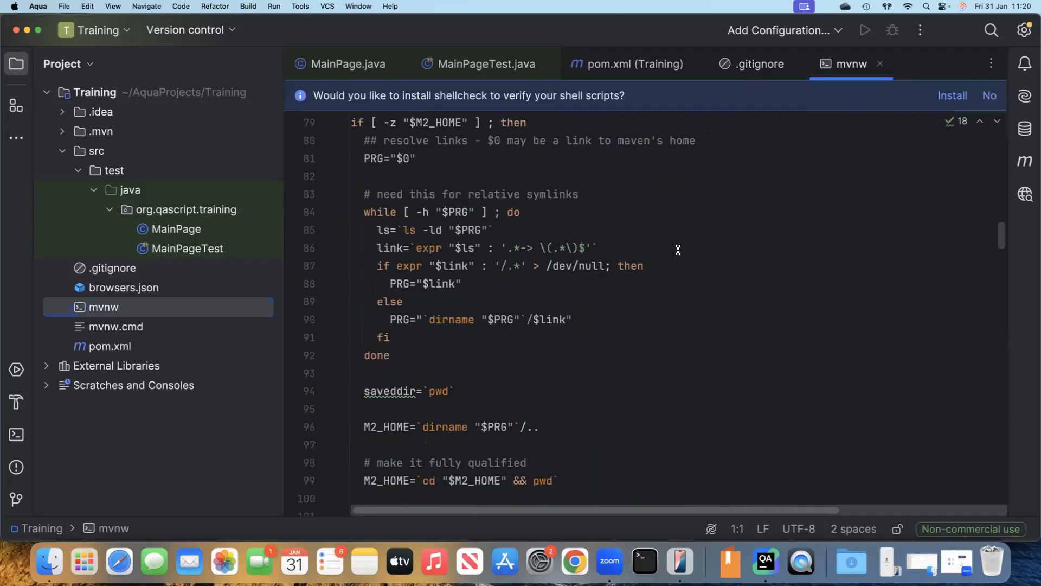
pyautogui.scroll(-3)
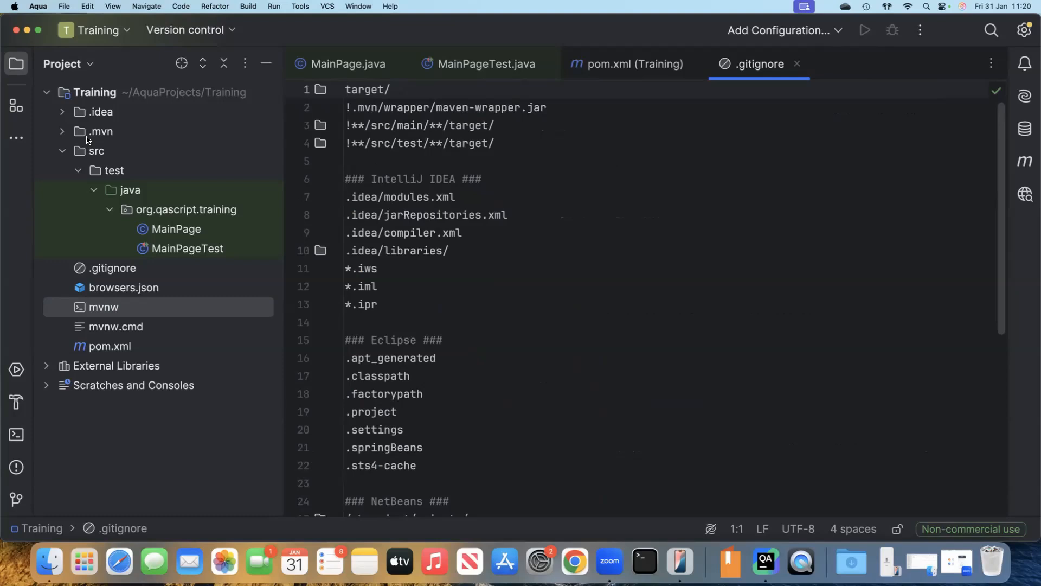
pyautogui.click(345, 90)
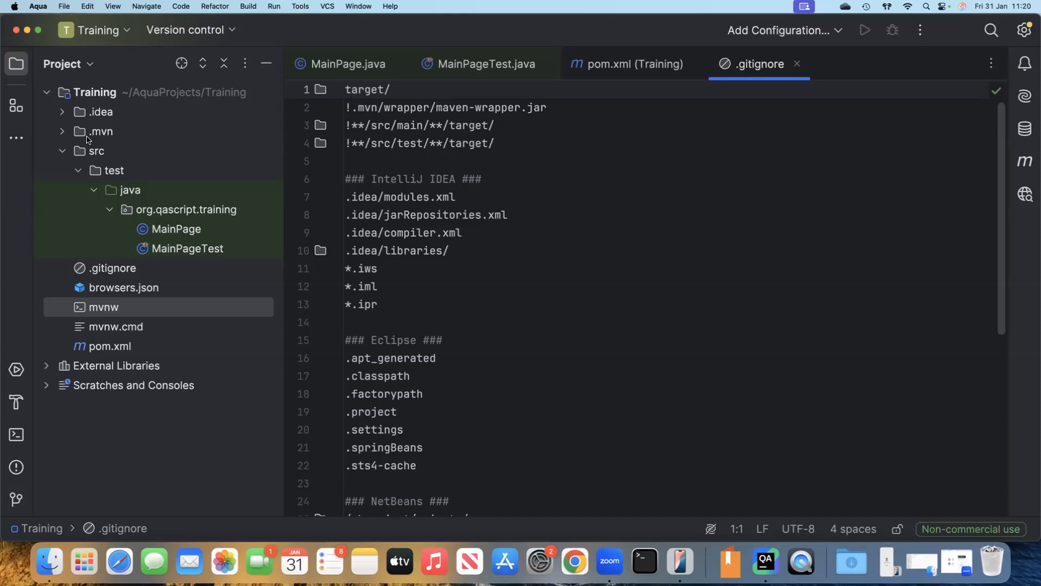
pyautogui.click(345, 90)
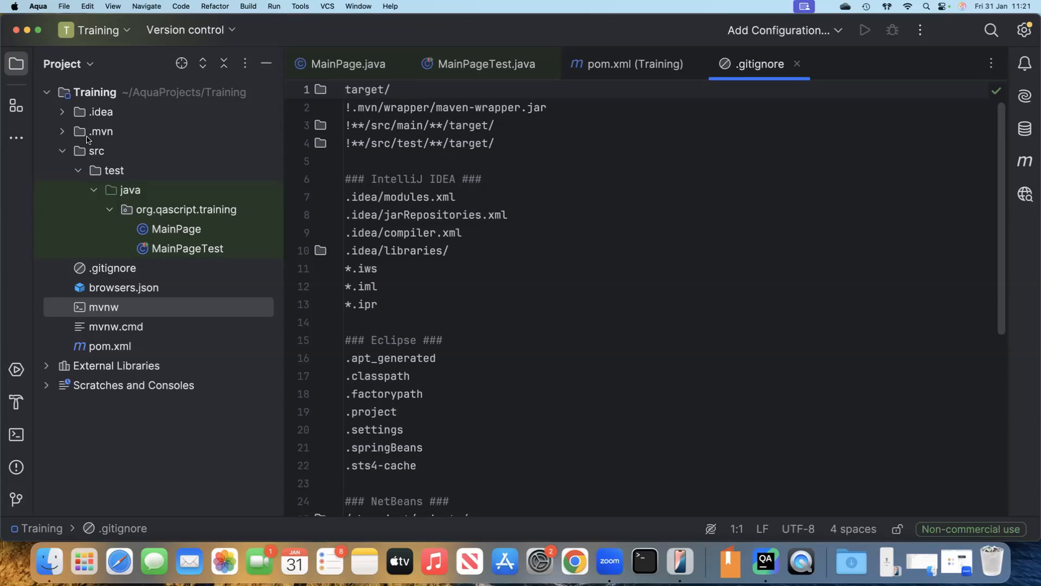
pyautogui.click(346, 90)
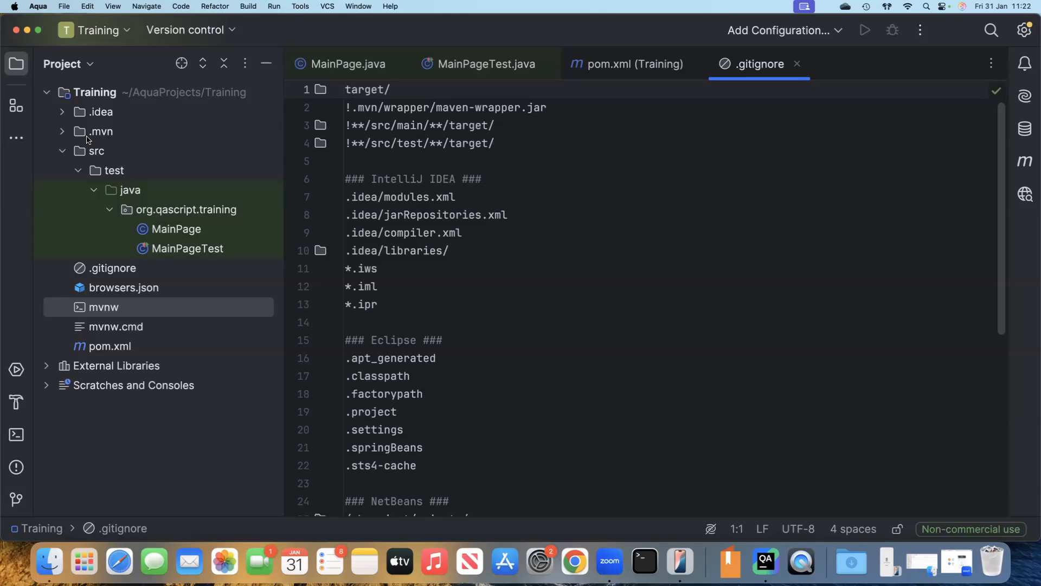
pyautogui.click(345, 90)
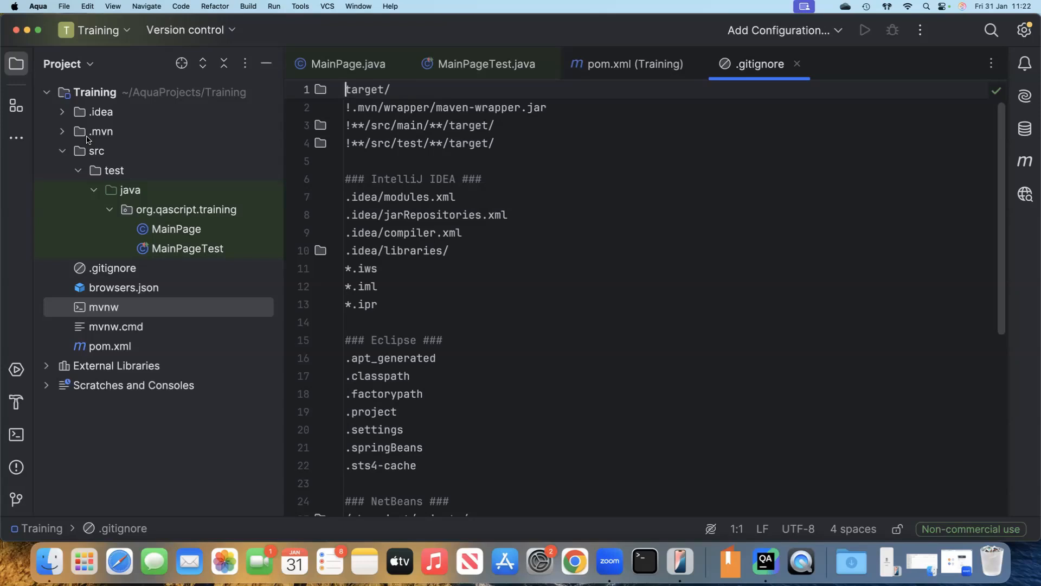